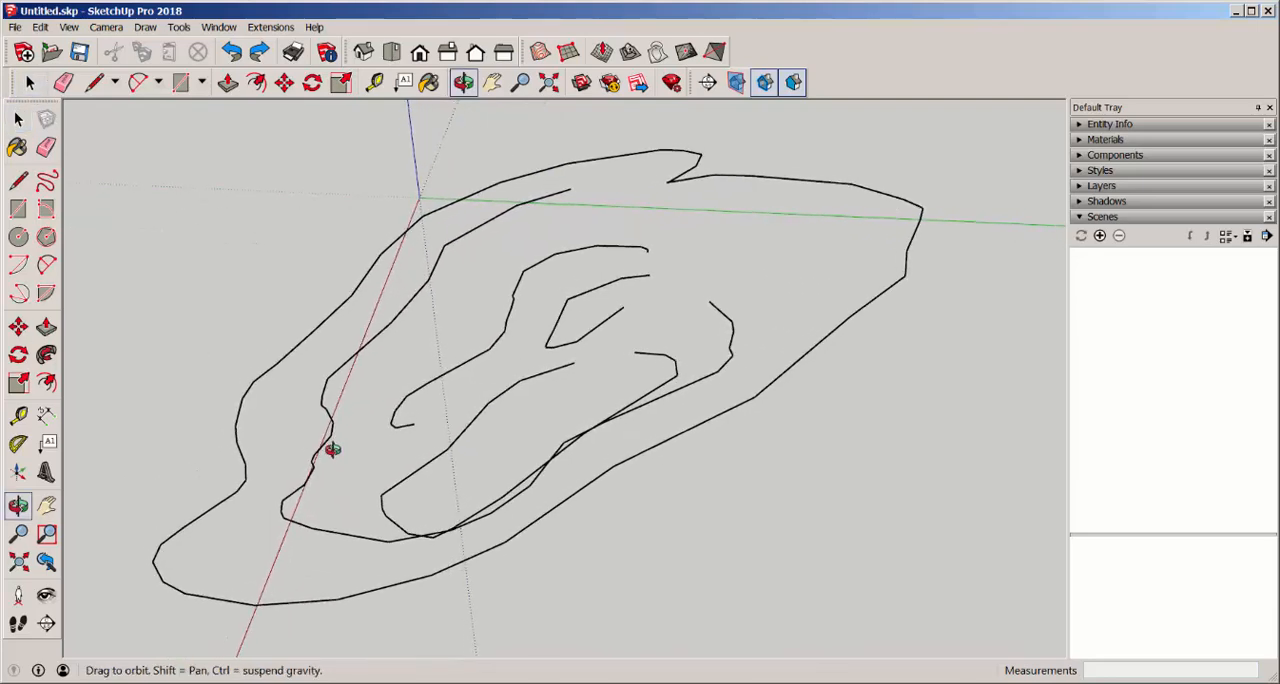
# Select the contour edges and build a terrain surface with Sandbox From Contours.
pyautogui.moveTo(332, 450); pyautogui.dragTo(298, 398)
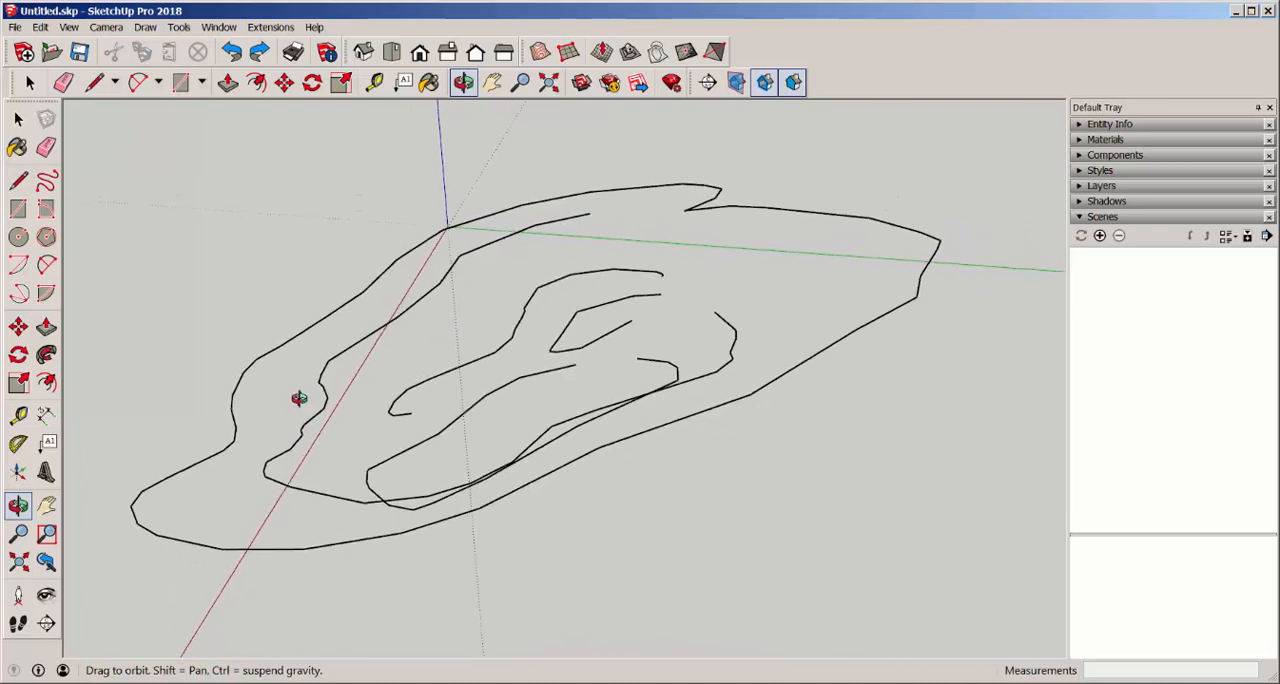
pyautogui.click(600, 52)
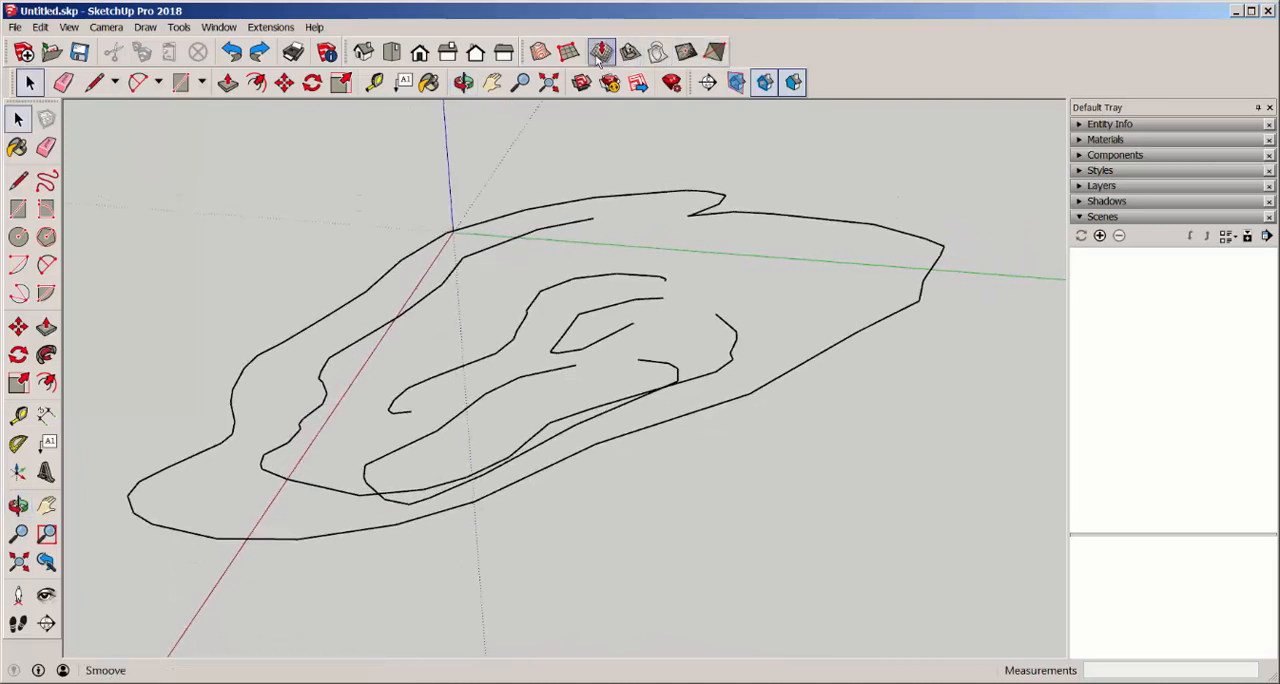
pyautogui.click(28, 84)
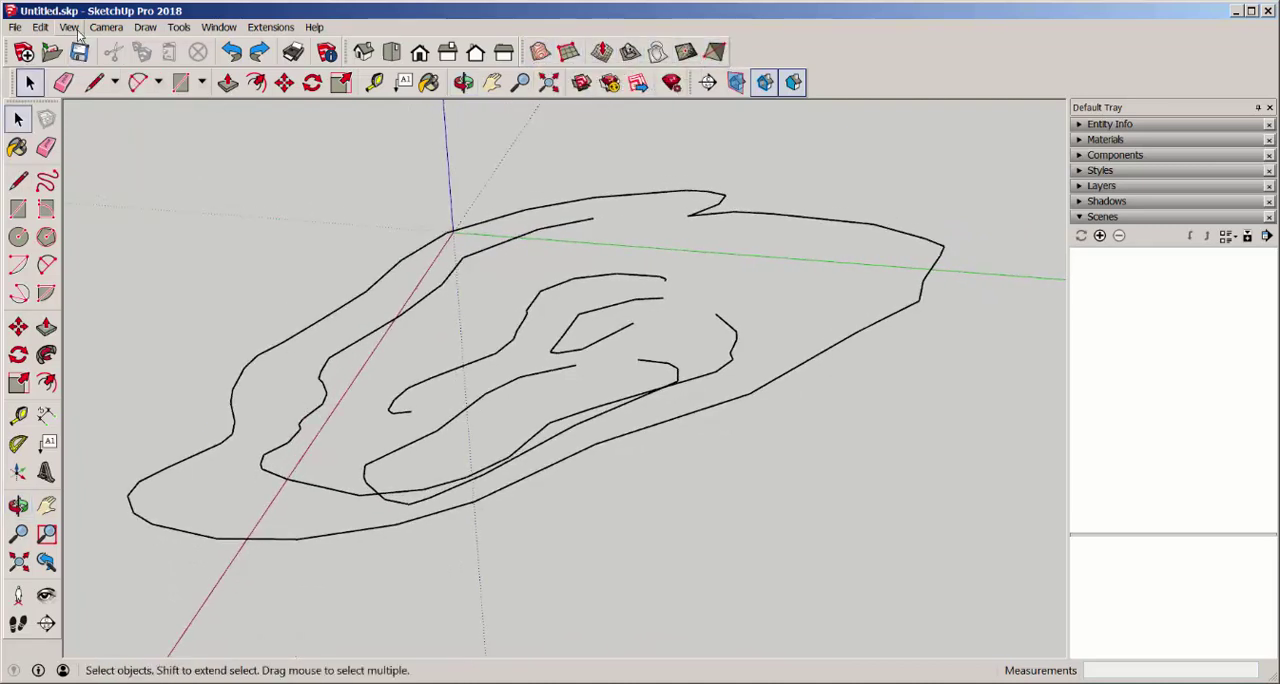
pyautogui.click(68, 28)
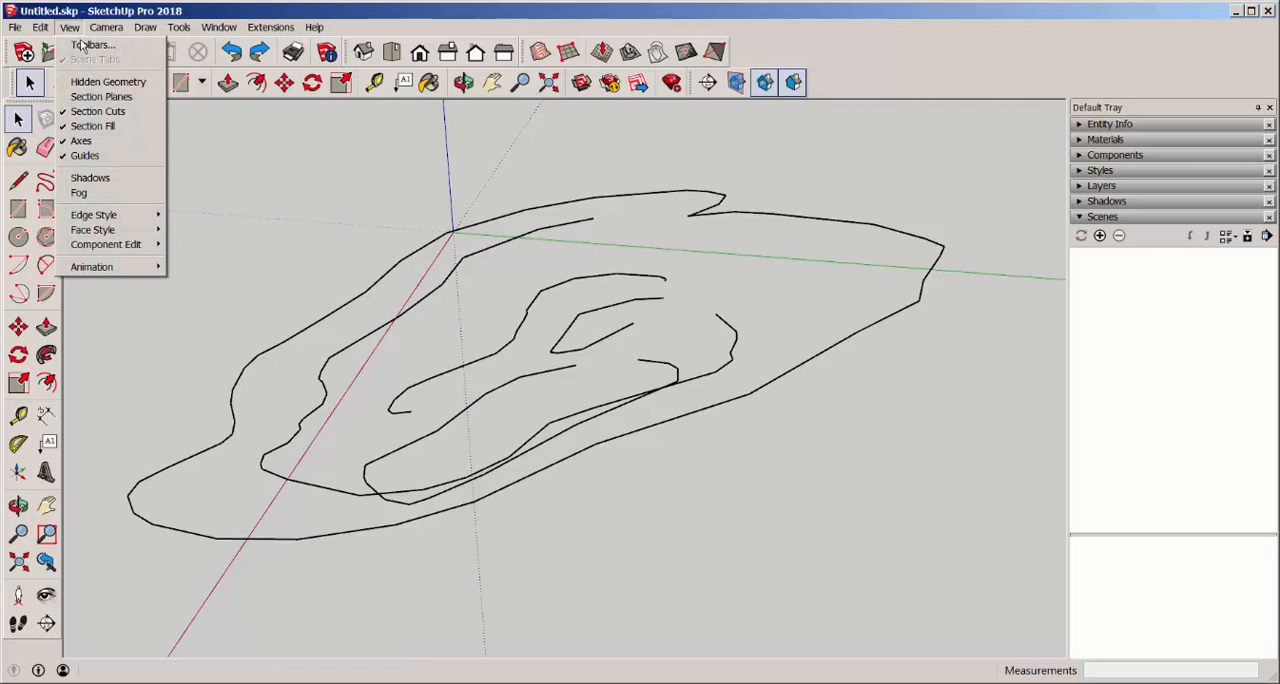
pyautogui.click(92, 44)
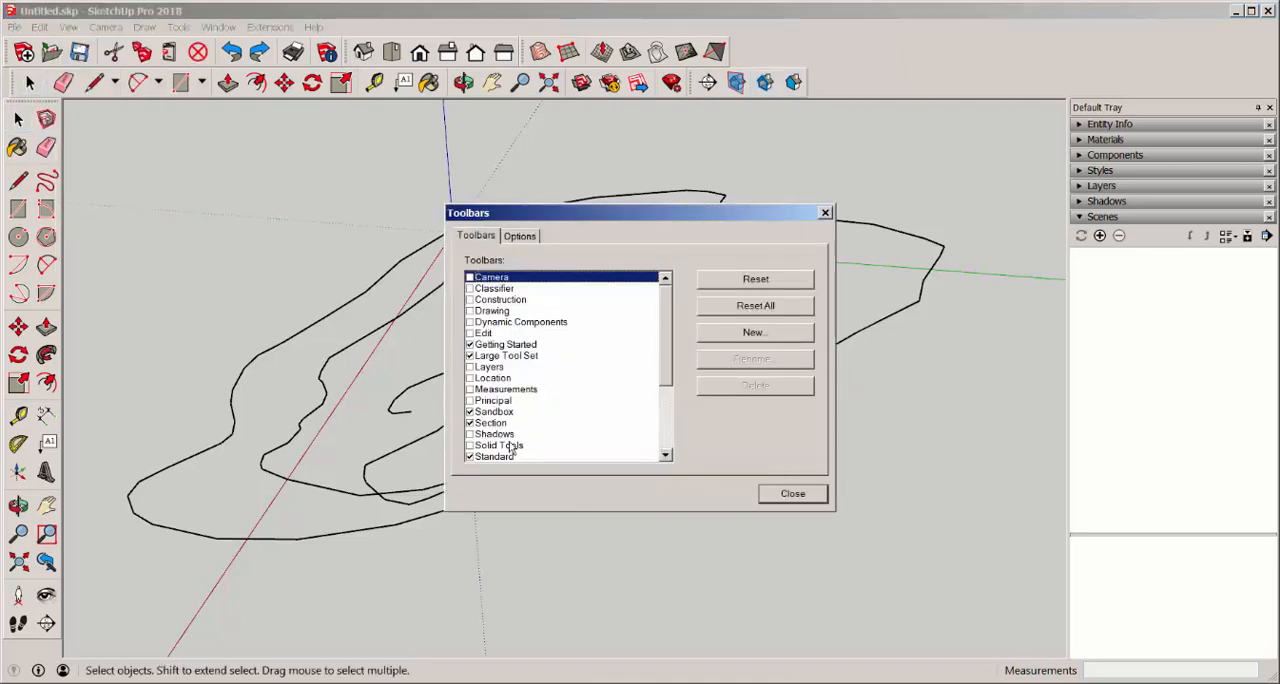
pyautogui.click(792, 492)
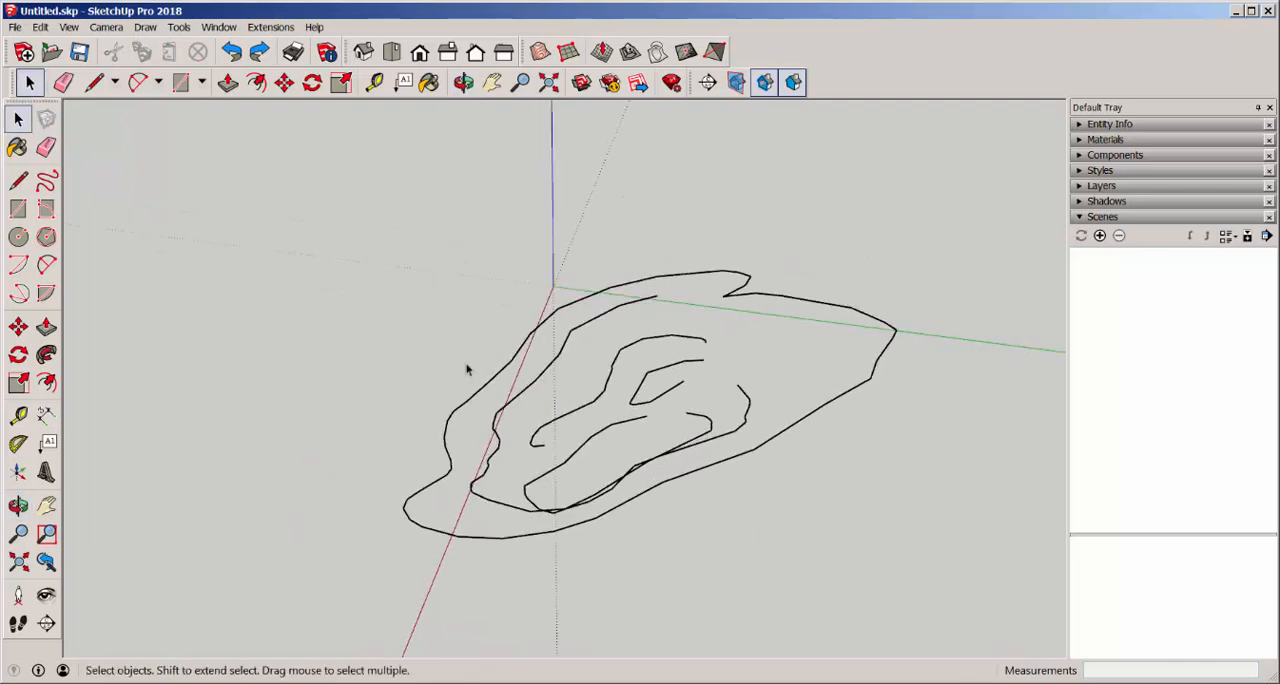
pyautogui.moveTo(46, 180)
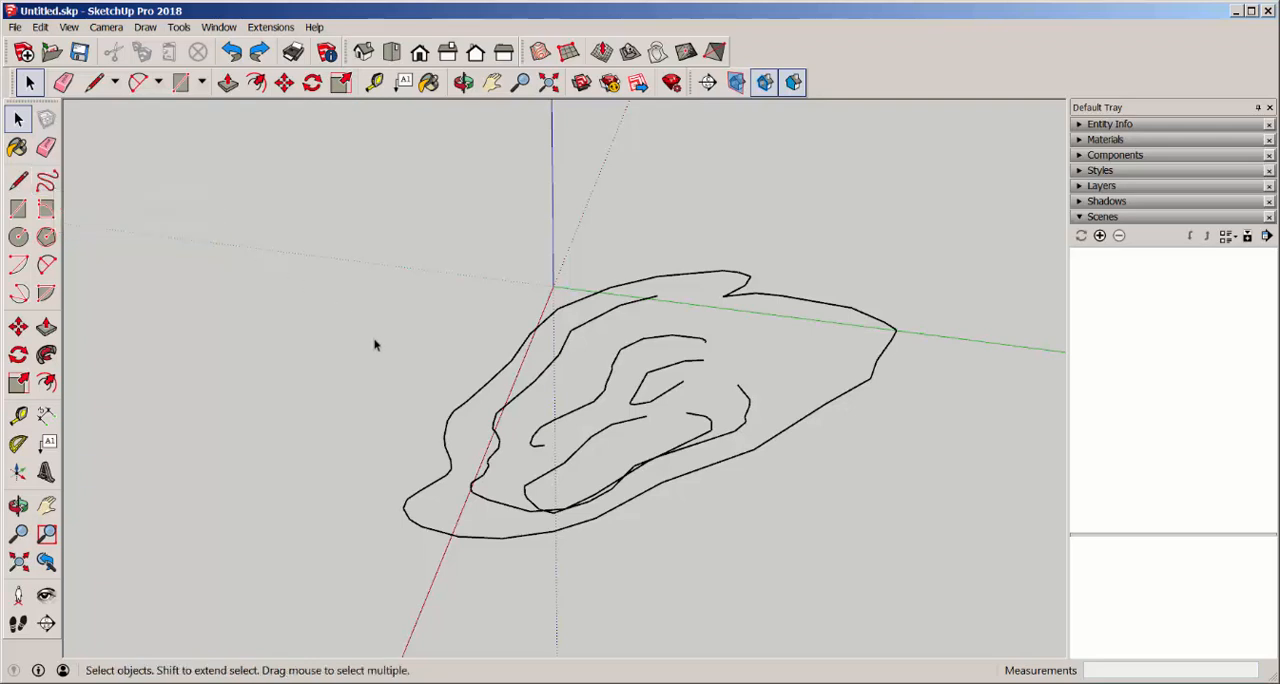
pyautogui.moveTo(378, 348)
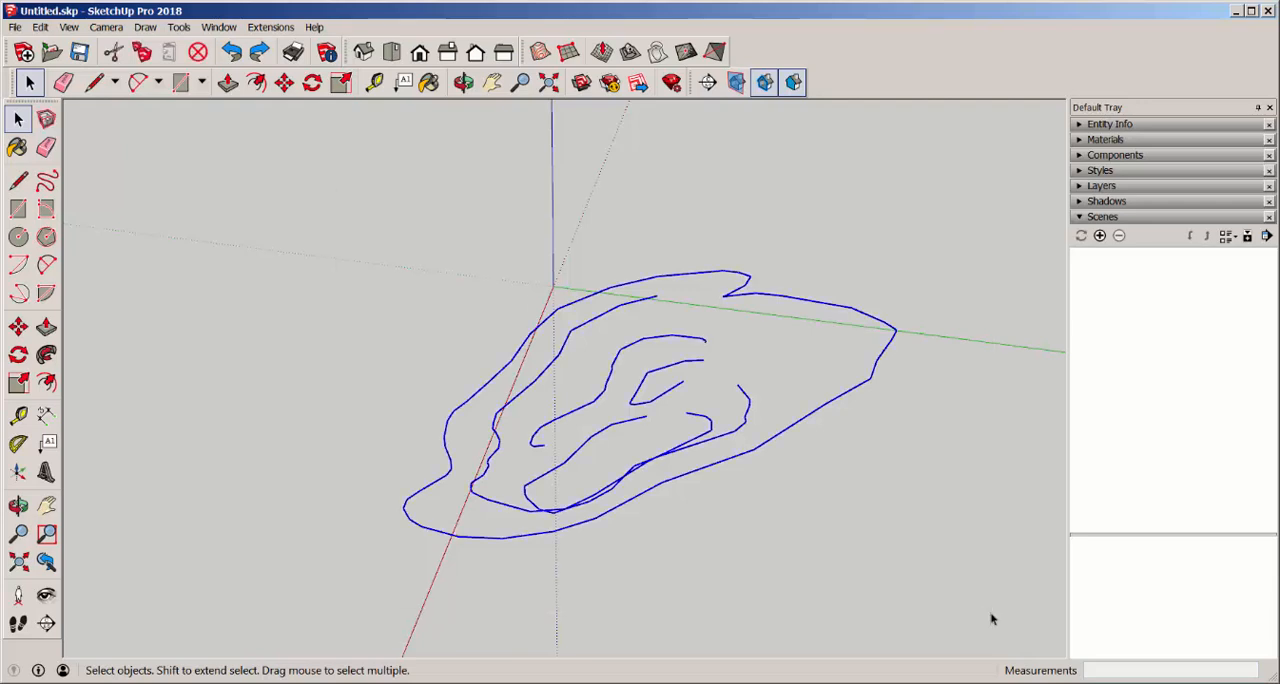
pyautogui.moveTo(538, 52)
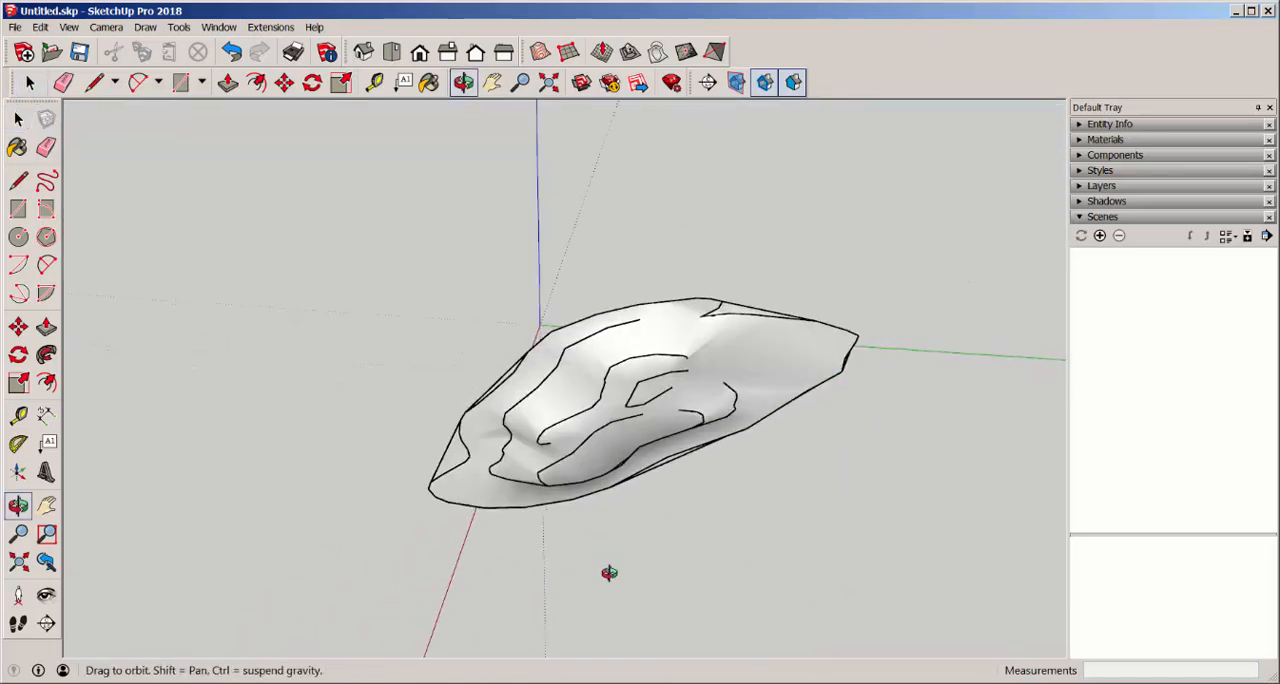
# Explode the terrain, regroup it and run Eneroth Terrain Volume to make a solid with a flat base.
pyautogui.rightClick(670, 344)
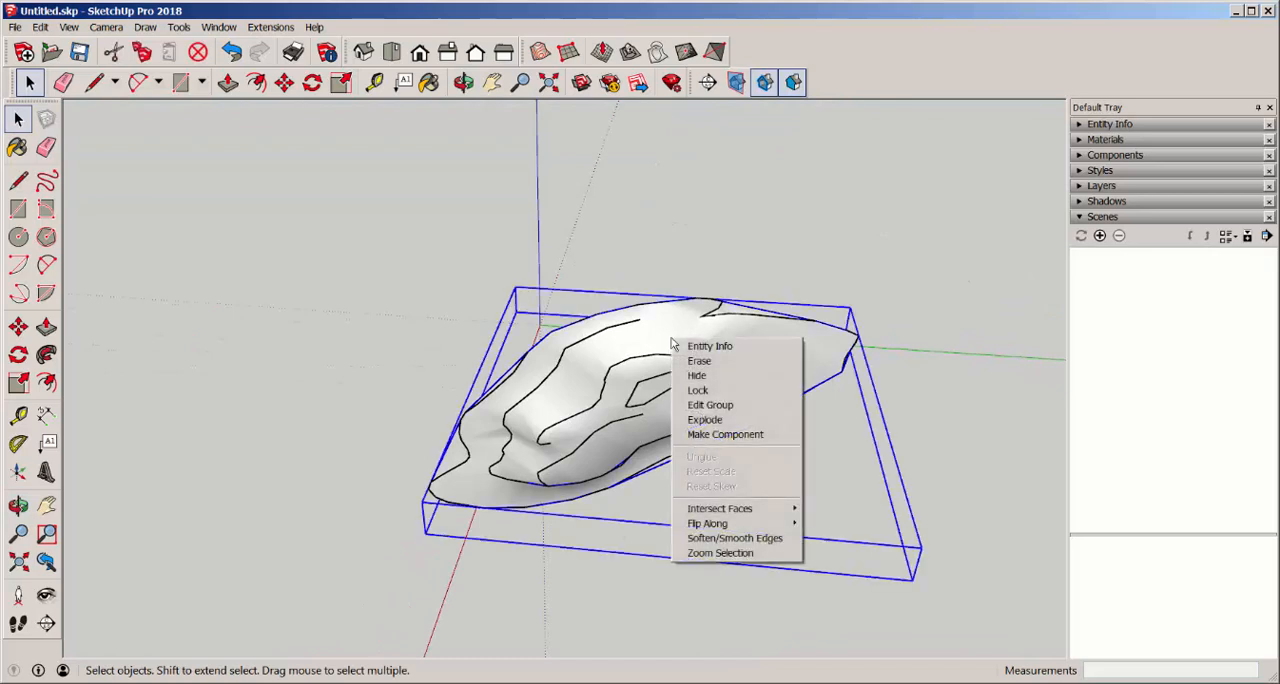
pyautogui.click(710, 404)
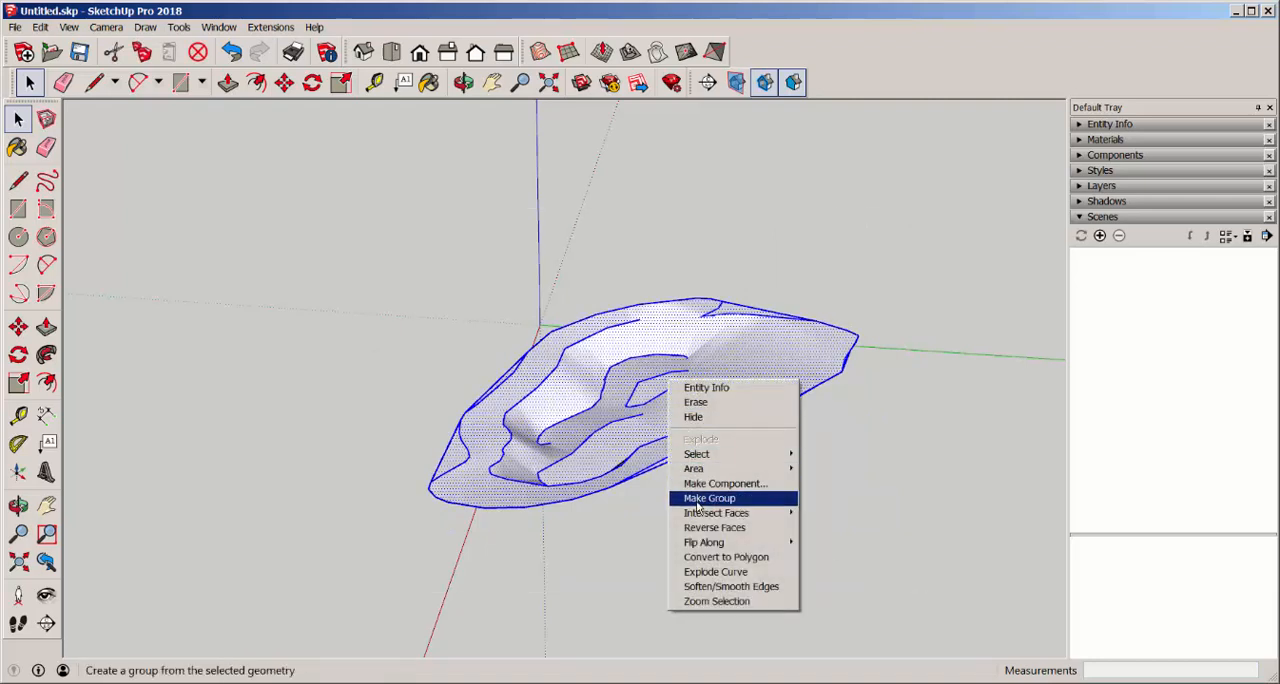
pyautogui.click(708, 498)
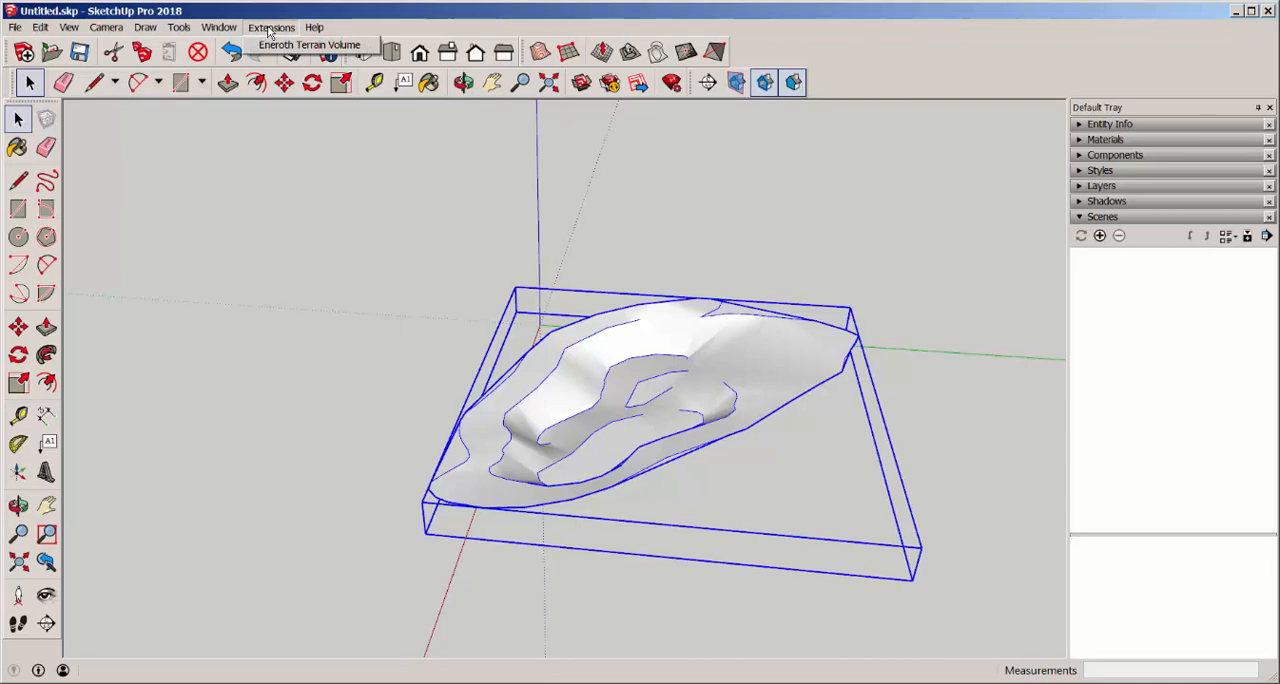
pyautogui.moveTo(270, 30)
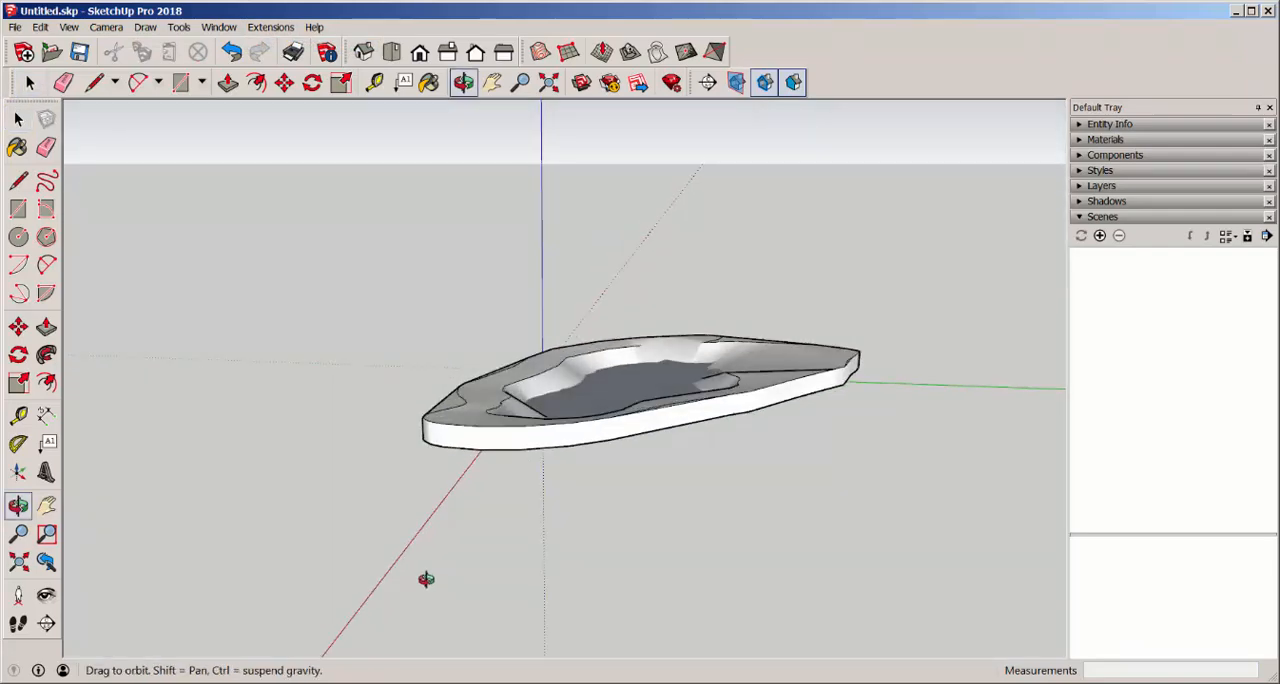
pyautogui.moveTo(426, 578); pyautogui.dragTo(444, 572)
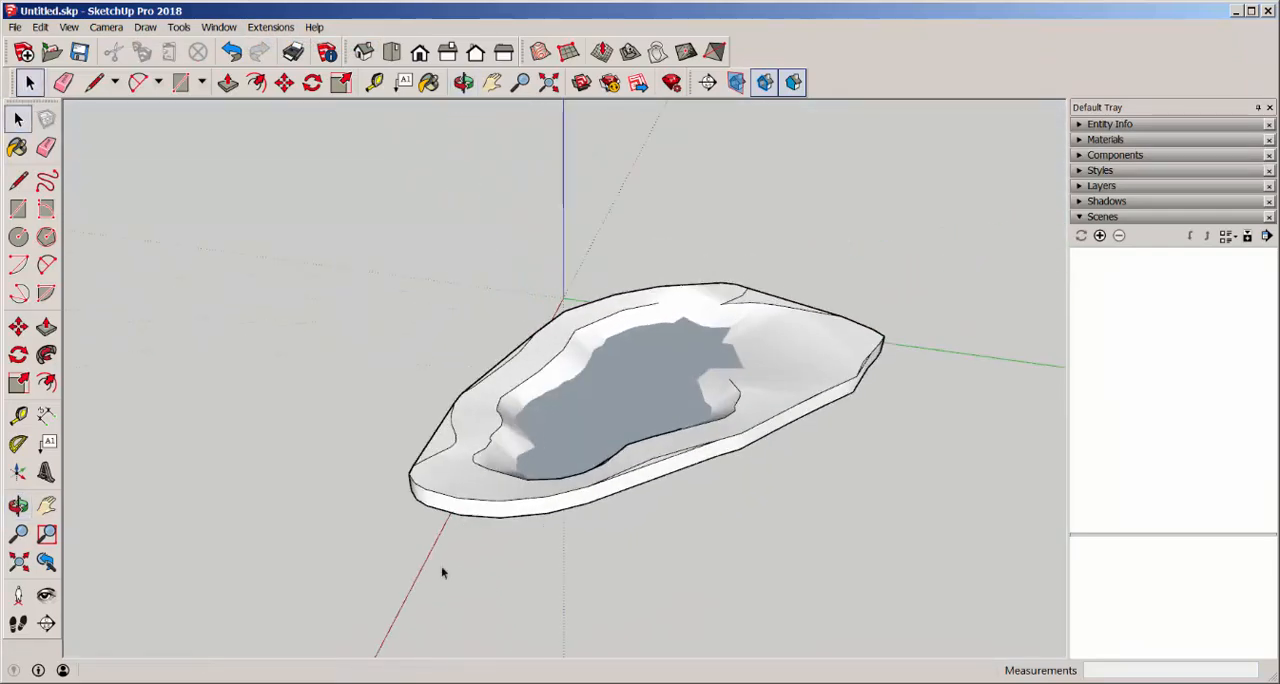
pyautogui.click(584, 356)
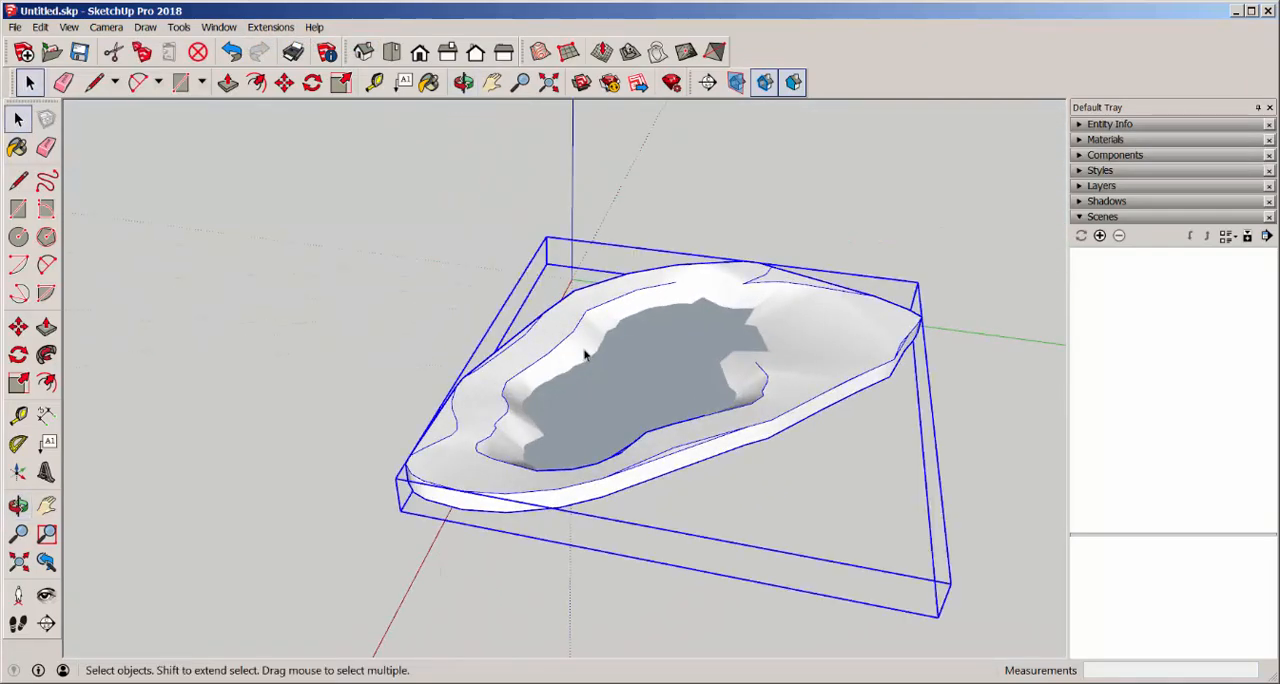
# Delete the terrain volume and draw a flat Sandbox From Scratch grid starting at the origin.
pyautogui.press('Delete')
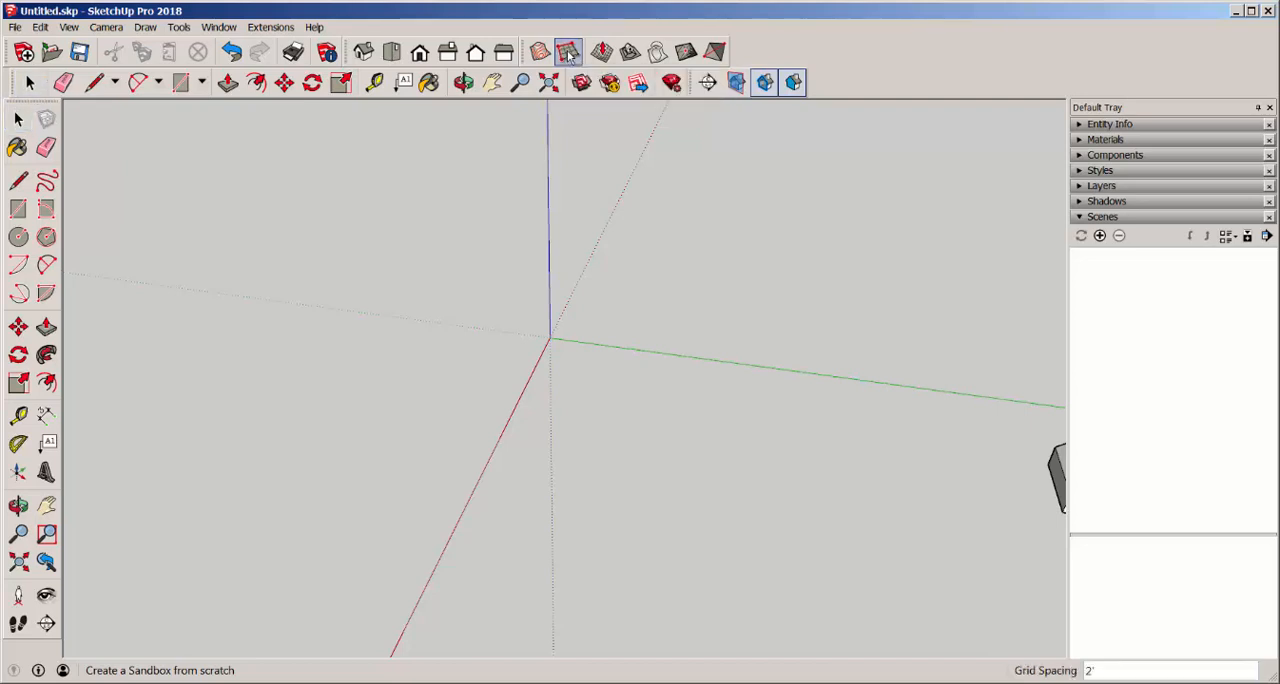
pyautogui.click(568, 52)
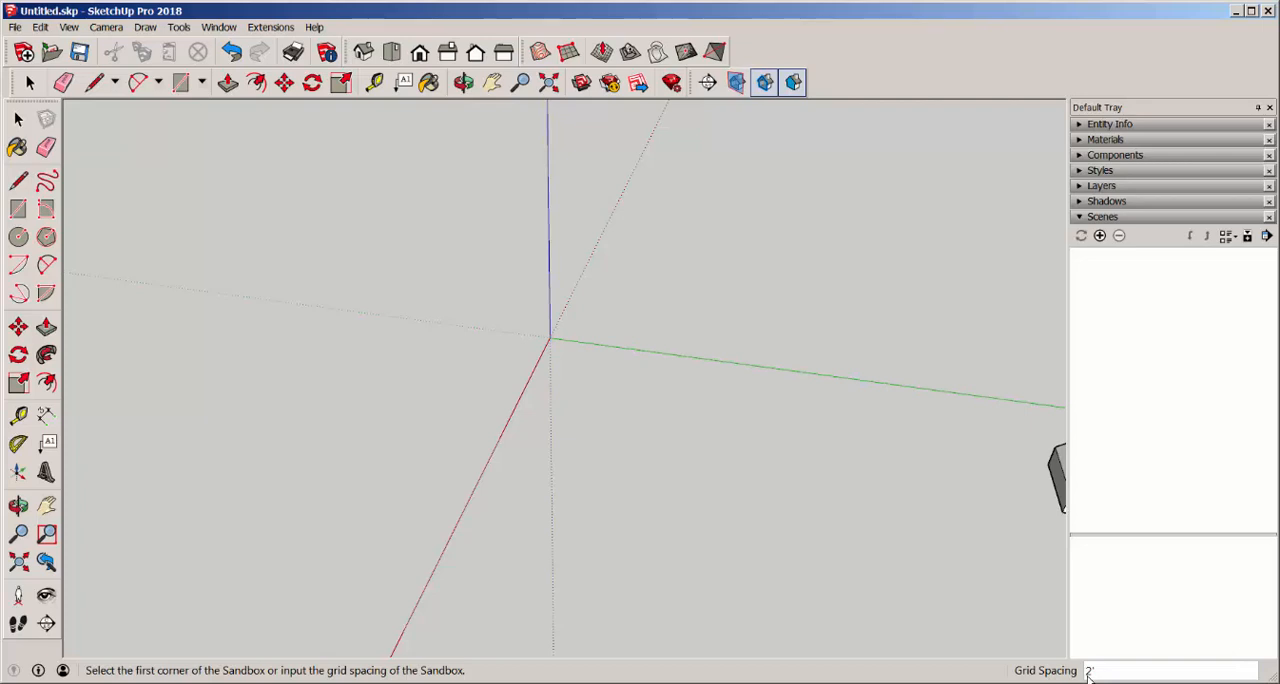
pyautogui.moveTo(808, 498)
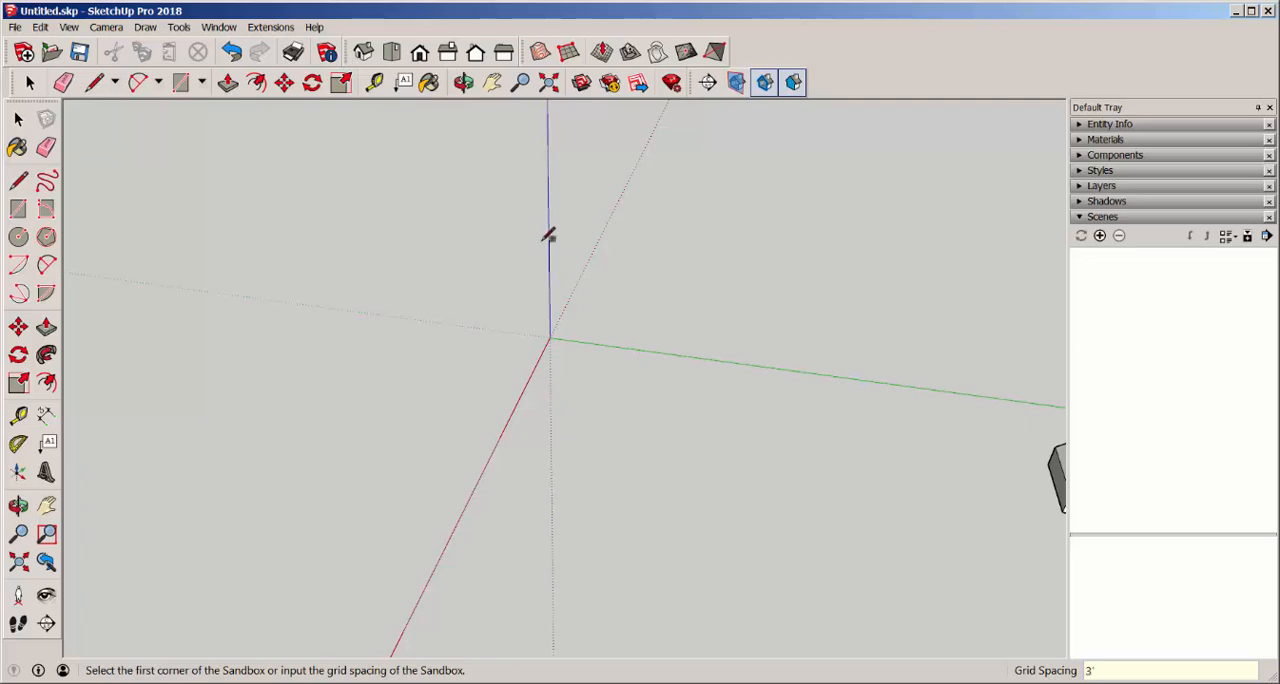
pyautogui.click(548, 338)
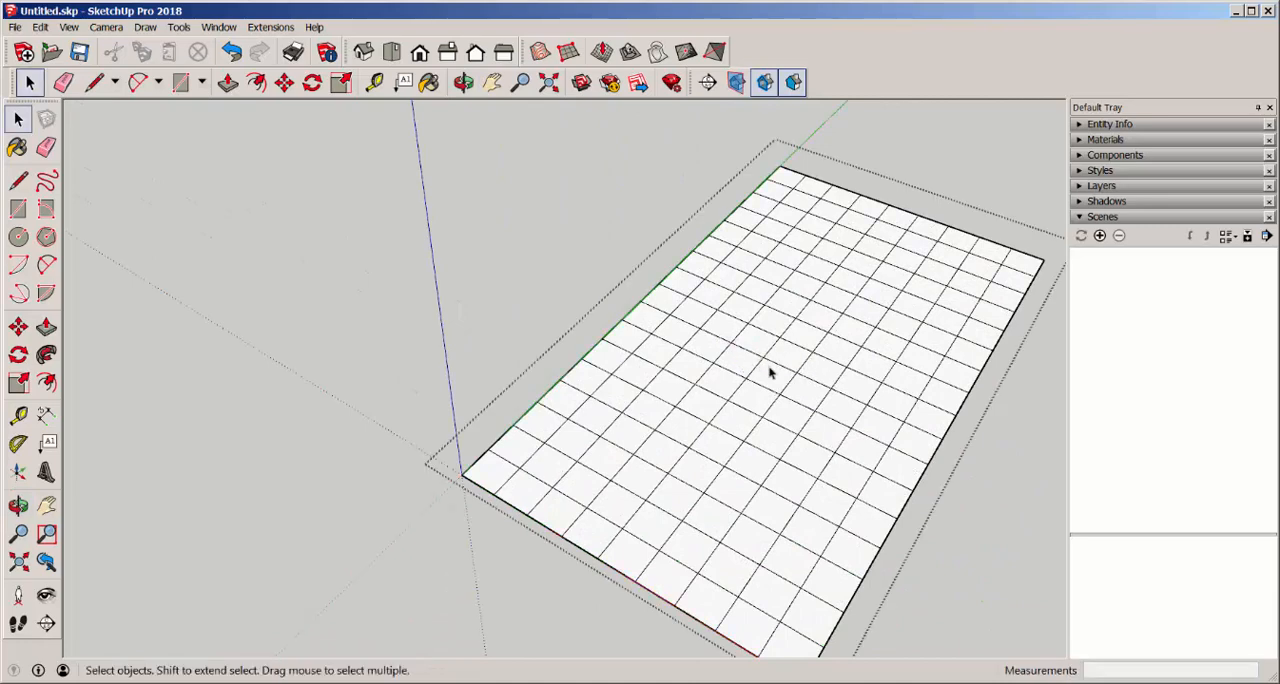
# Smoove the grid with a 5' radius to raise peaks and hollows, then leave the mesh group.
pyautogui.moveTo(770, 370); pyautogui.dragTo(600, 350)
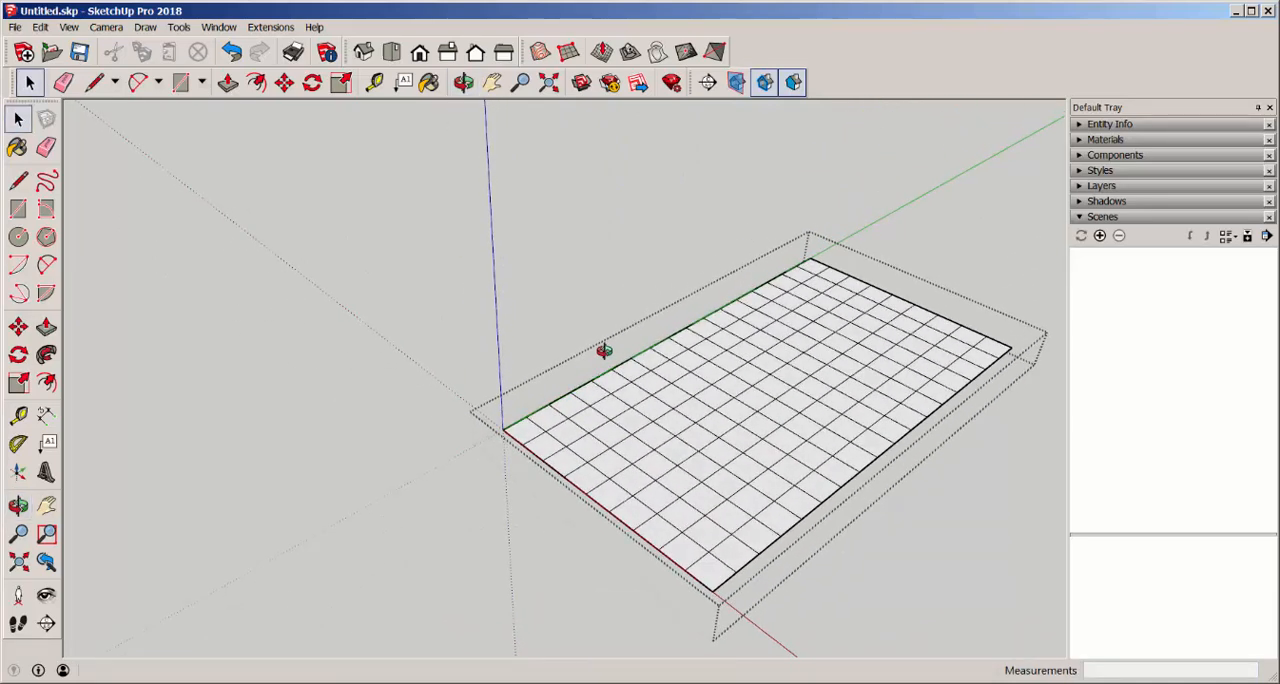
pyautogui.click(600, 52)
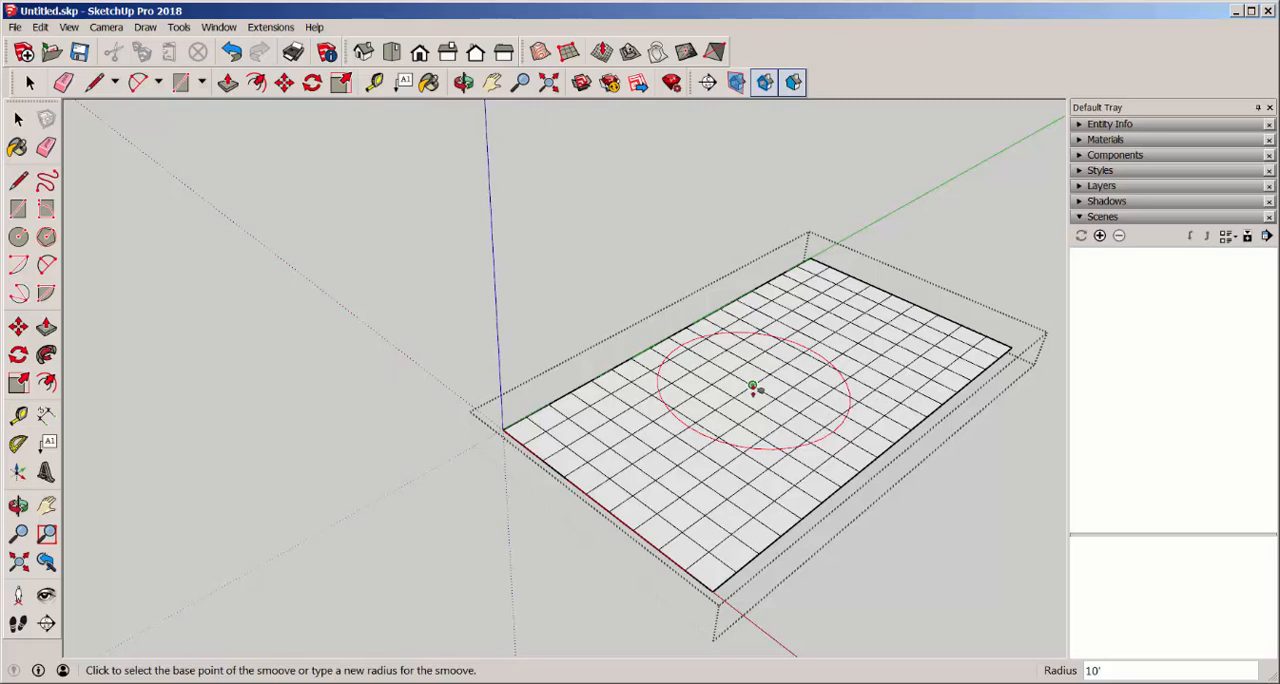
pyautogui.write("5'")
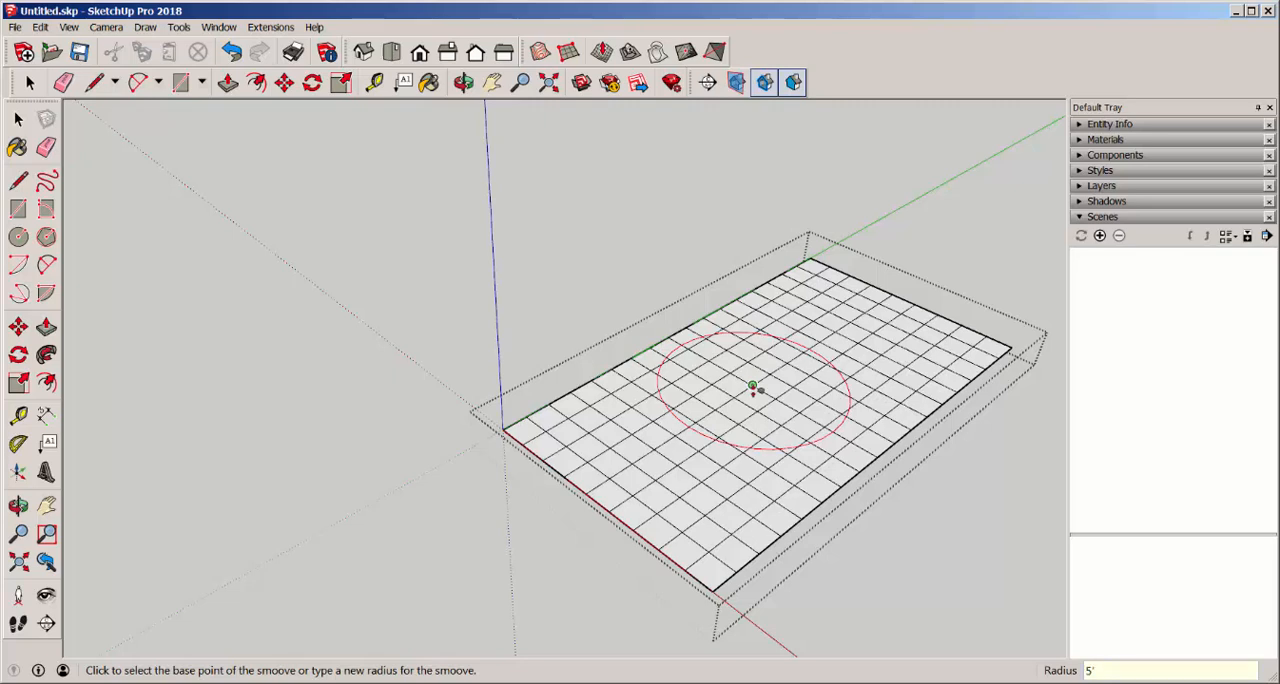
pyautogui.moveTo(740, 424)
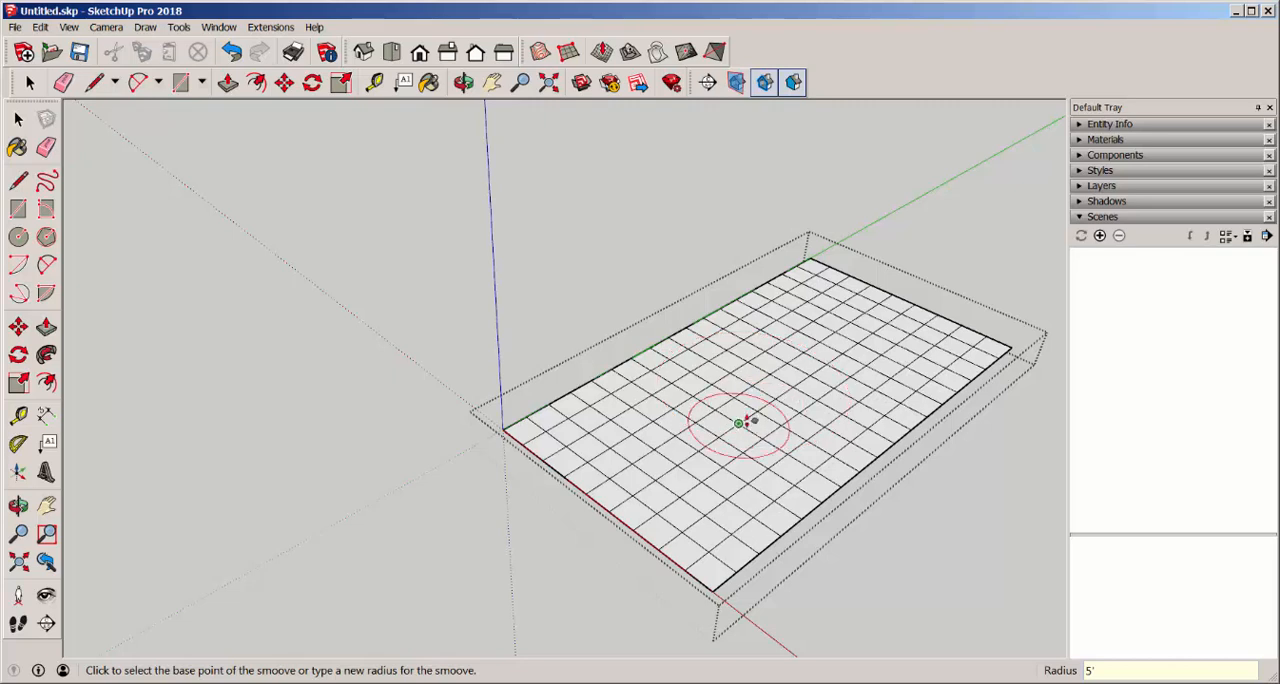
pyautogui.click(738, 424)
pyautogui.write('10')
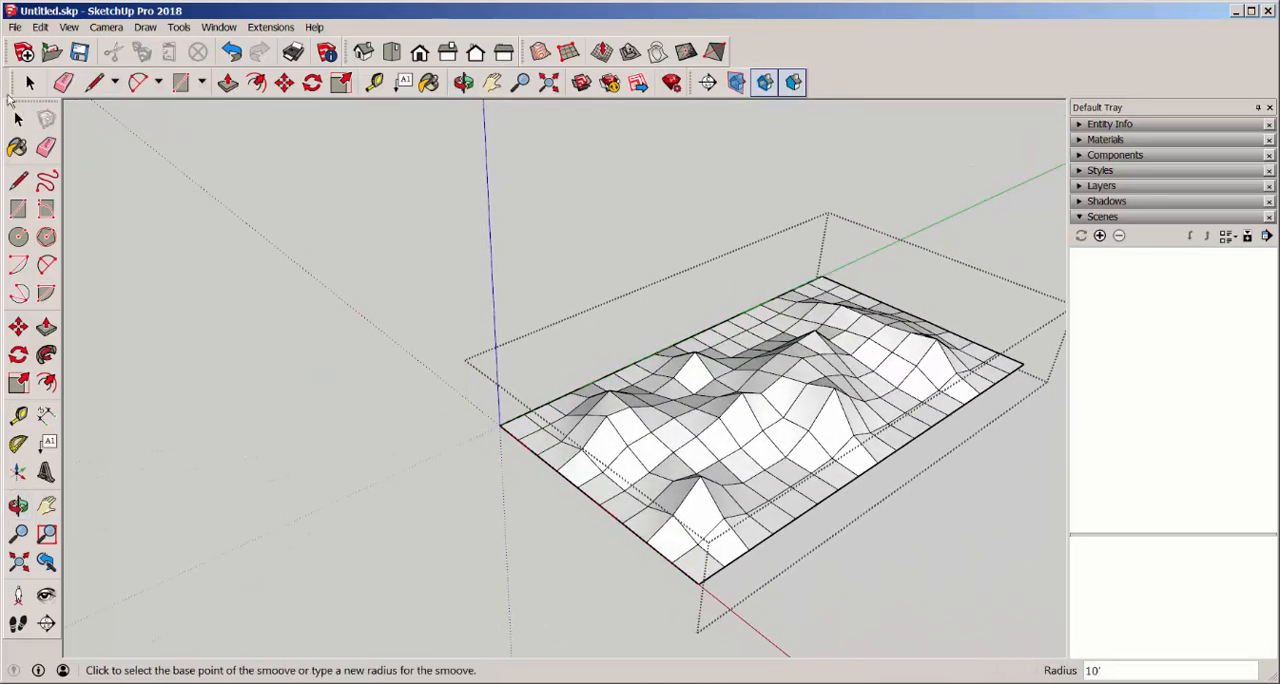
pyautogui.click(28, 110)
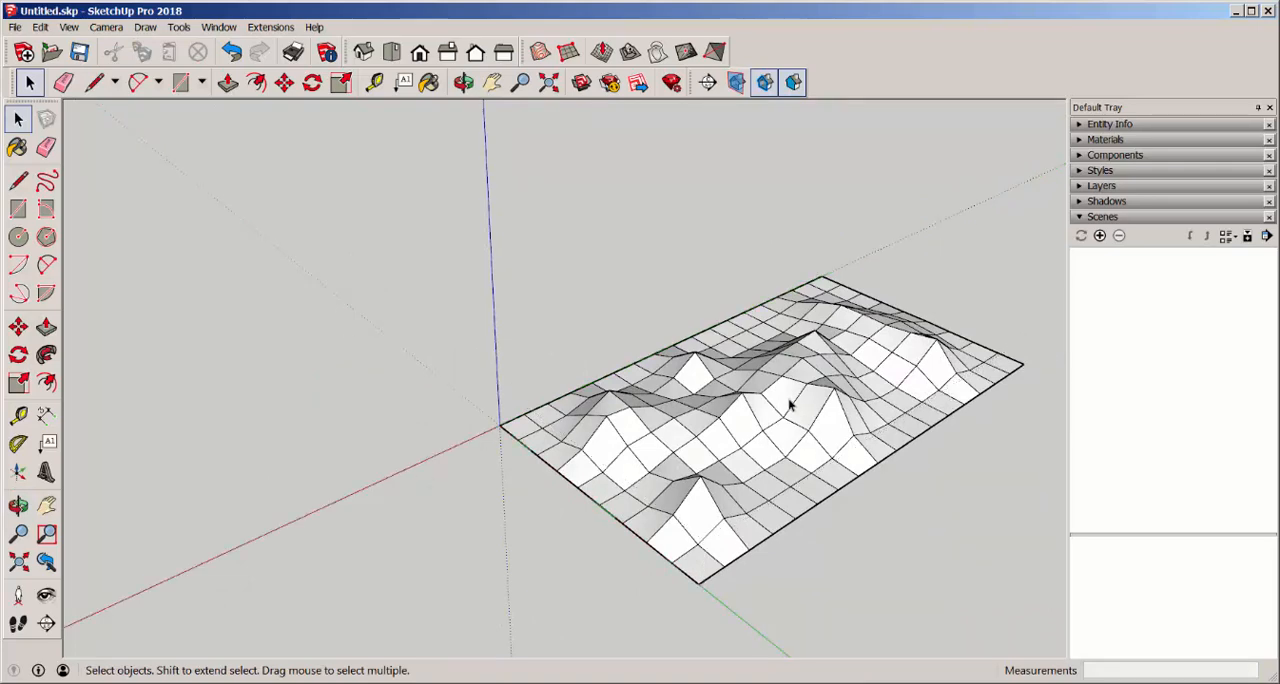
# Group the sculpted mesh and bring up Soften Edges for it.
pyautogui.rightClick(790, 404)
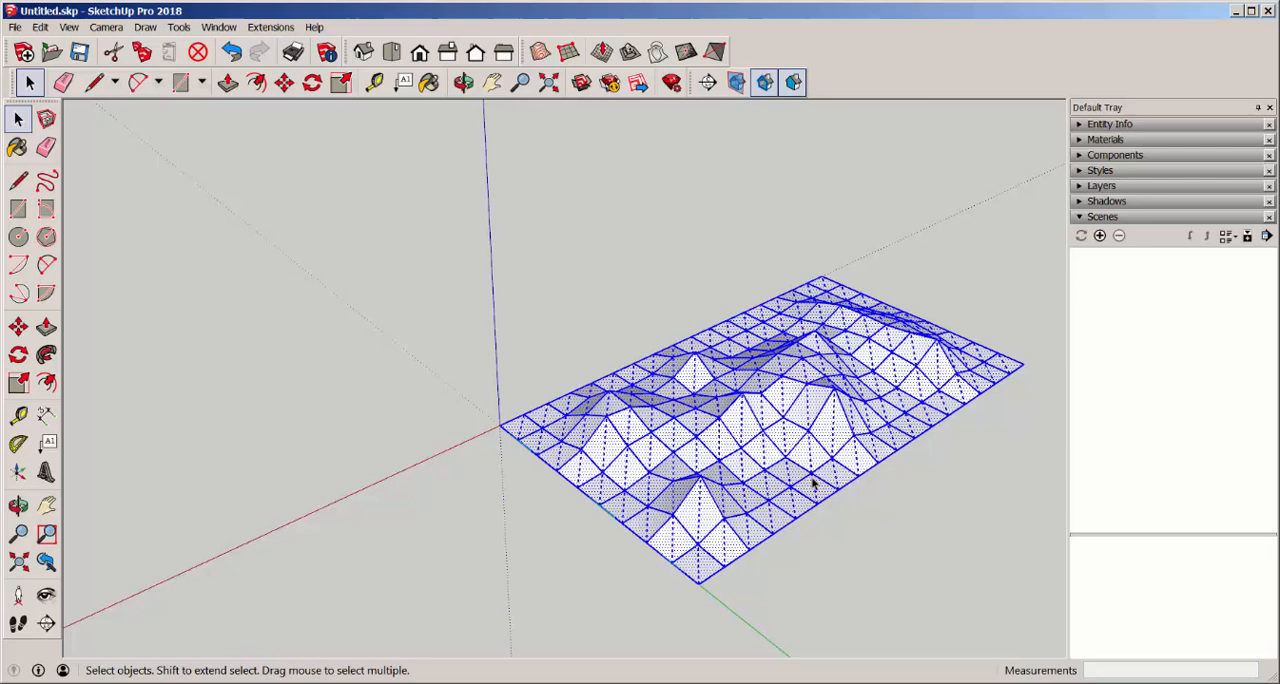
pyautogui.rightClick(812, 484)
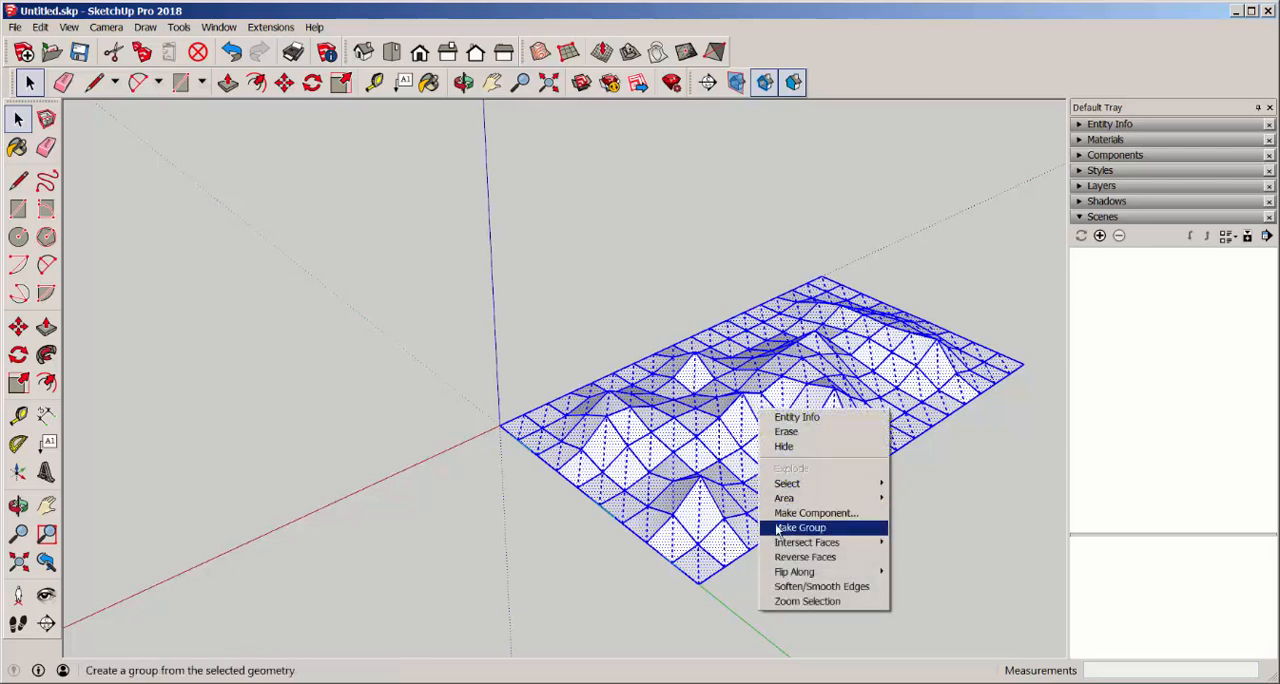
pyautogui.click(800, 528)
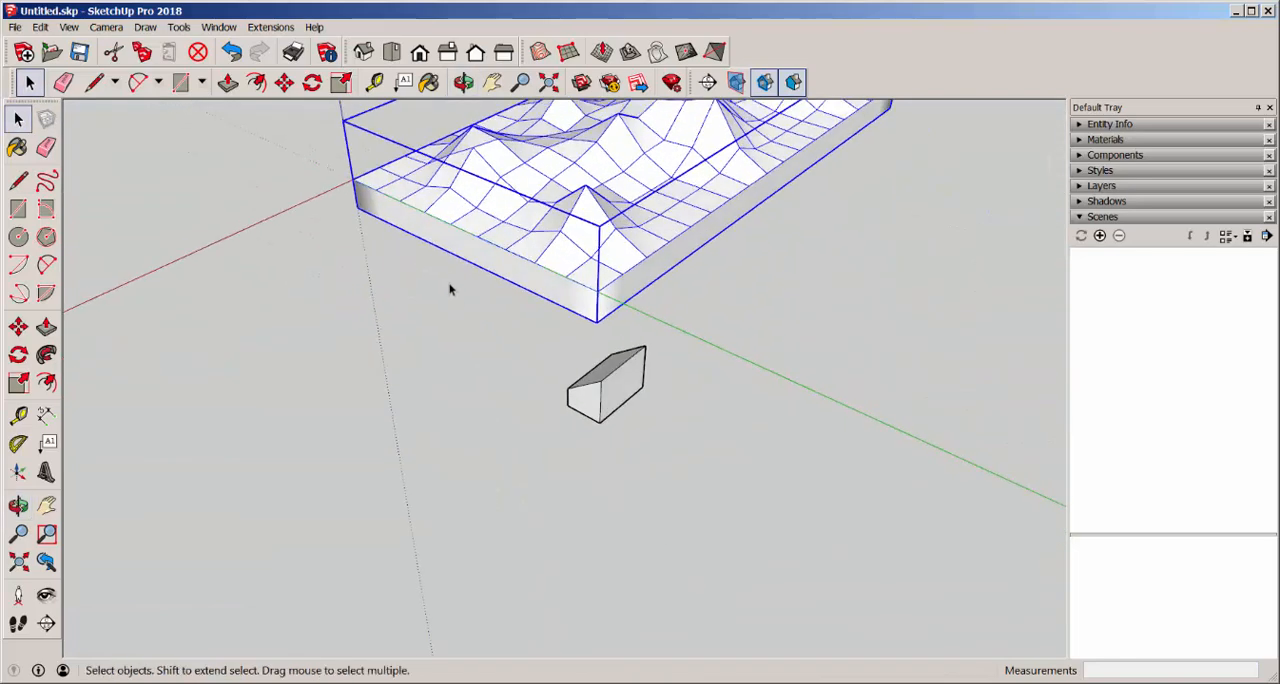
pyautogui.rightClick(640, 456)
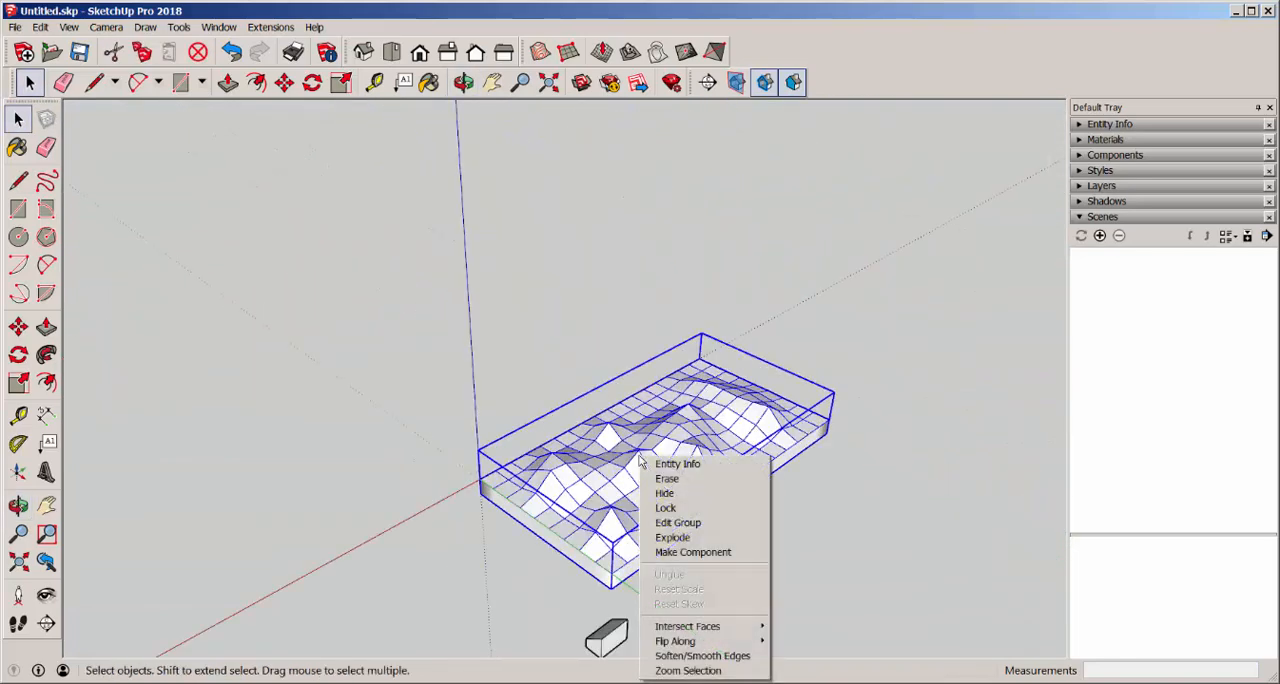
pyautogui.click(702, 656)
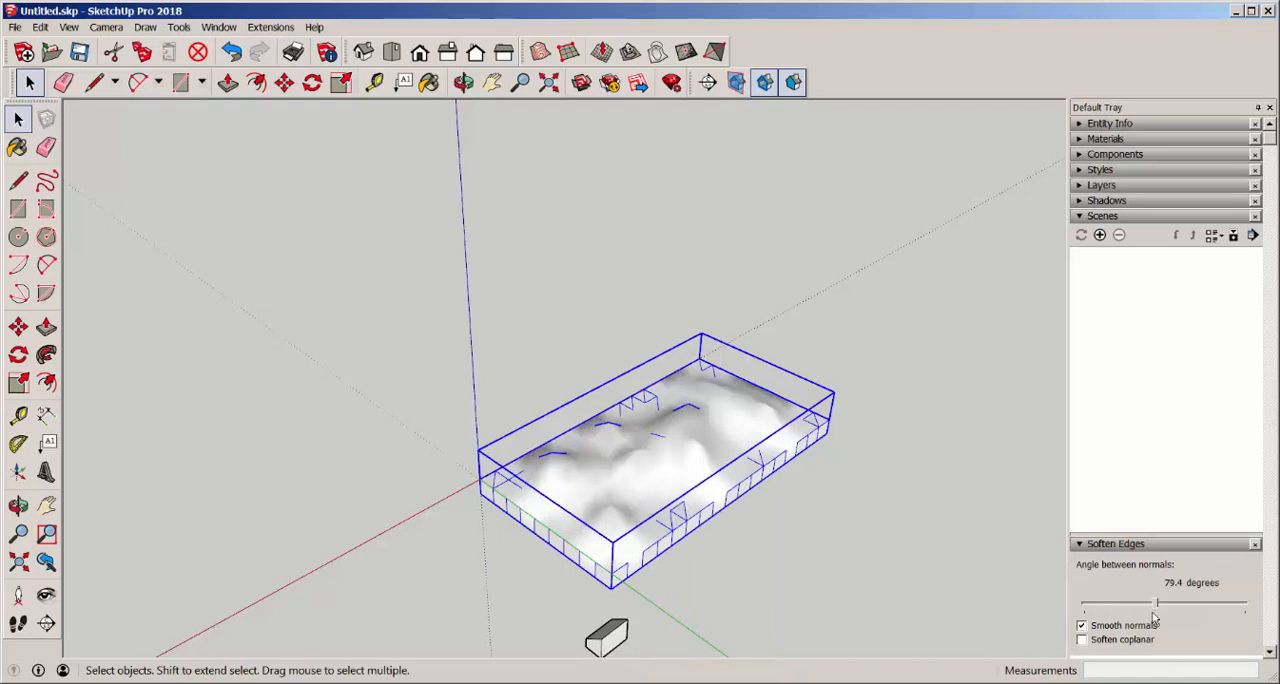
# Raise the soften angle to about 88 degrees with Smooth normals on.
pyautogui.moveTo(1156, 604); pyautogui.dragTo(1164, 604)
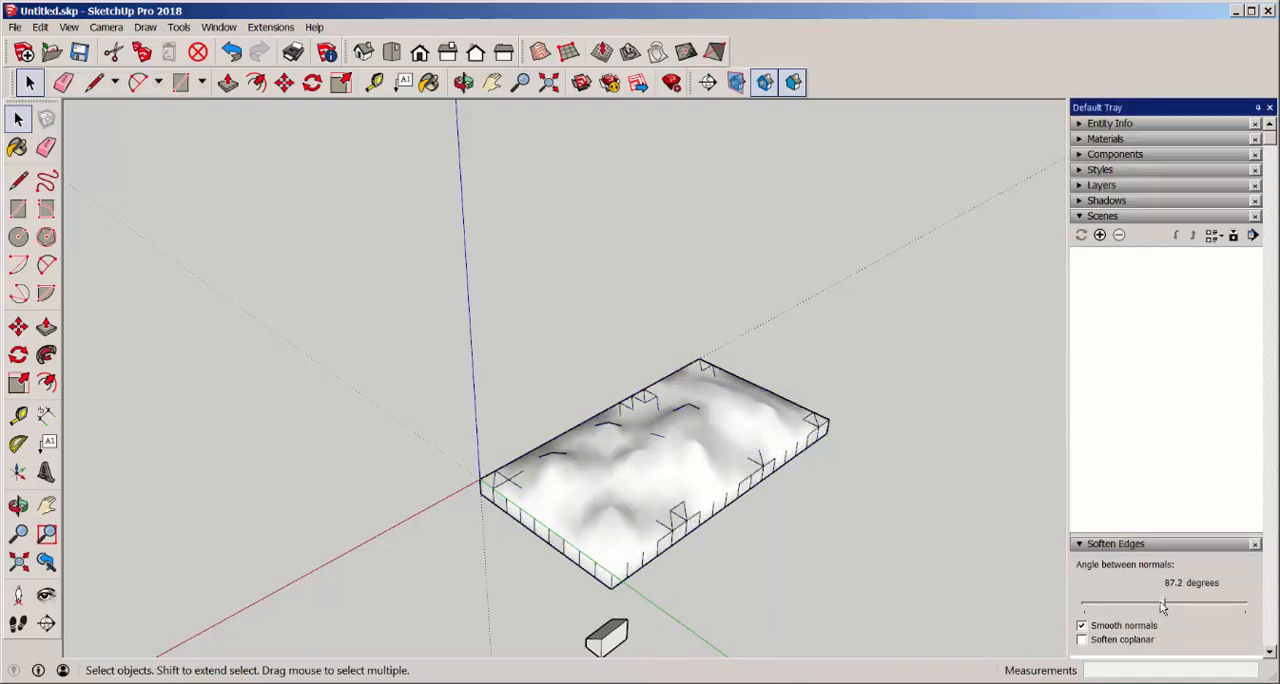
pyautogui.moveTo(1160, 600); pyautogui.dragTo(1144, 600)
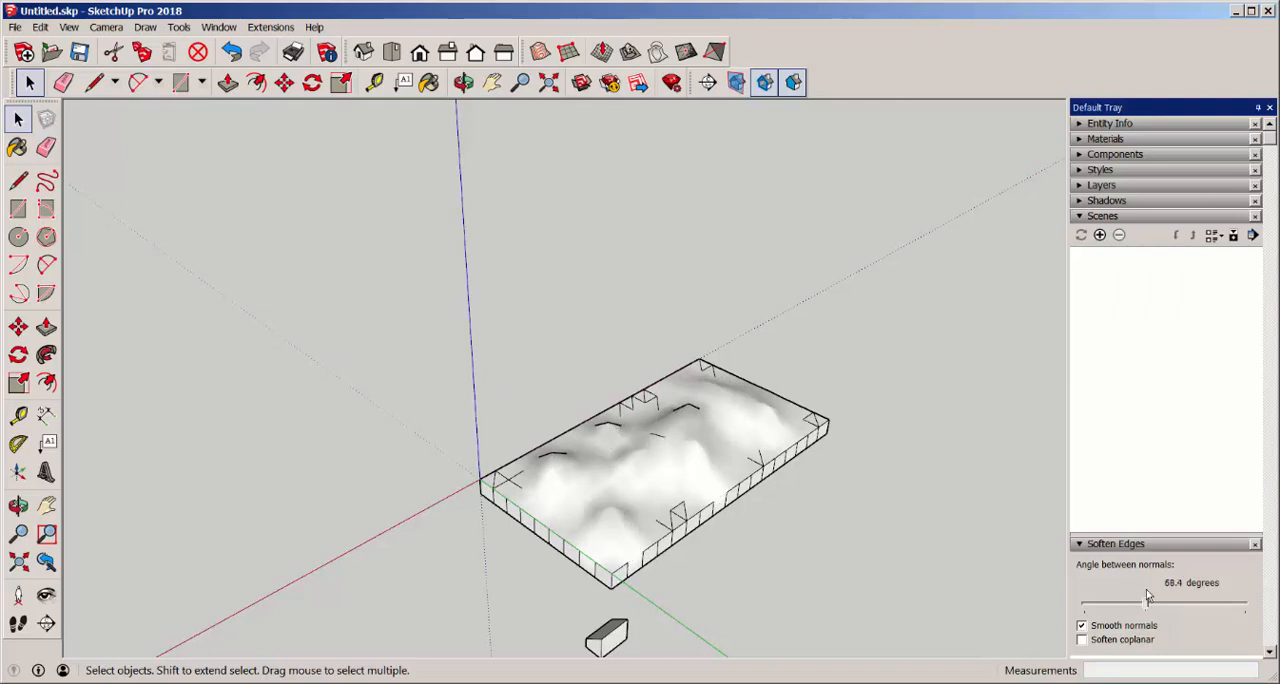
pyautogui.moveTo(1144, 598); pyautogui.dragTo(1164, 598)
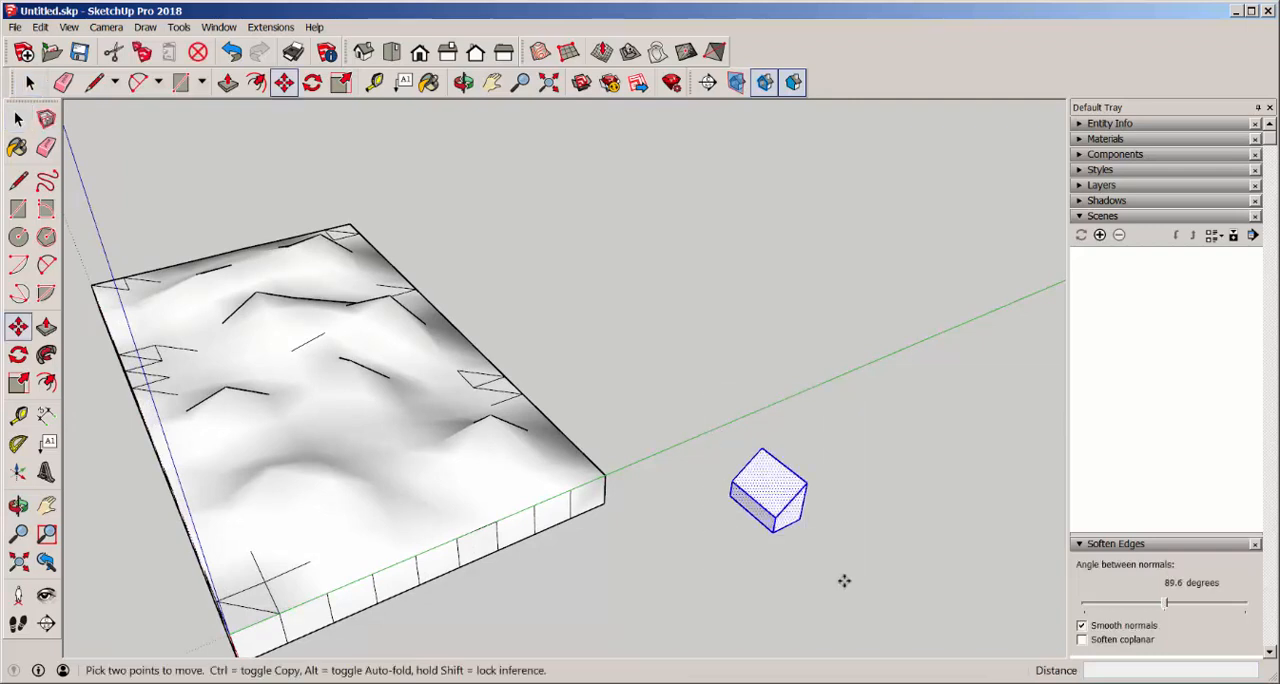
# Move the small box over the terrain and lift it to hover above the mesh.
pyautogui.moveTo(770, 490); pyautogui.dragTo(320, 376)
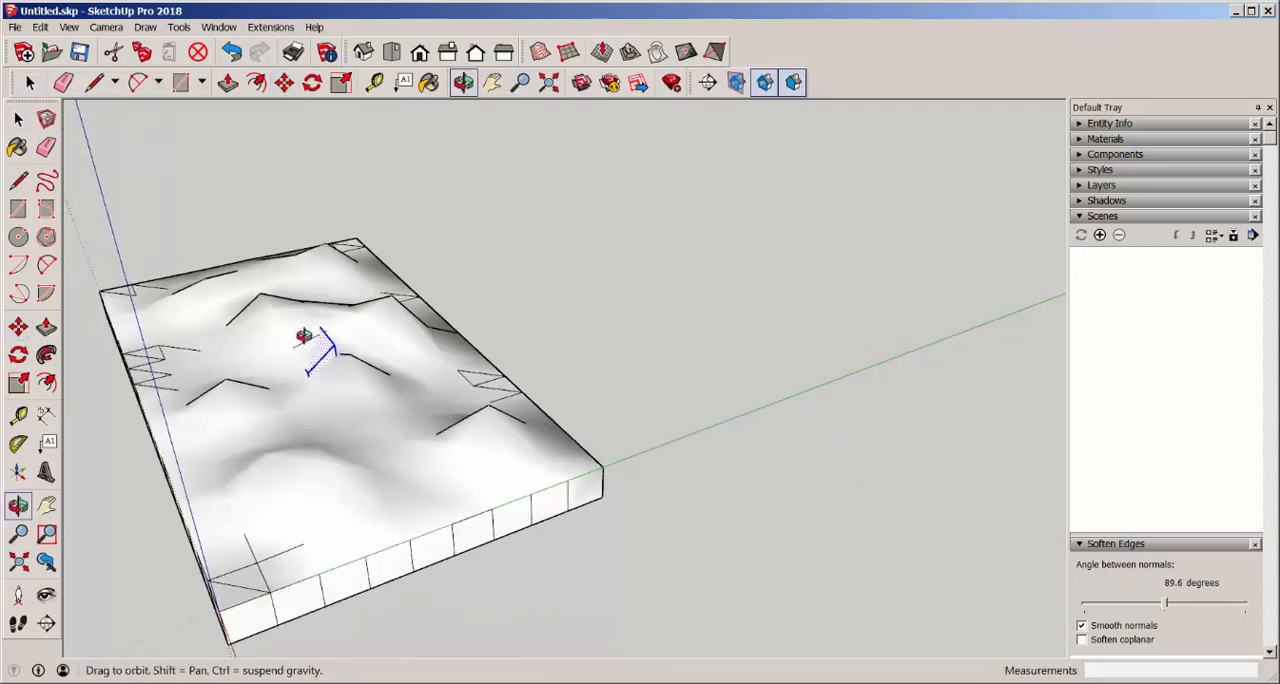
pyautogui.click(16, 326)
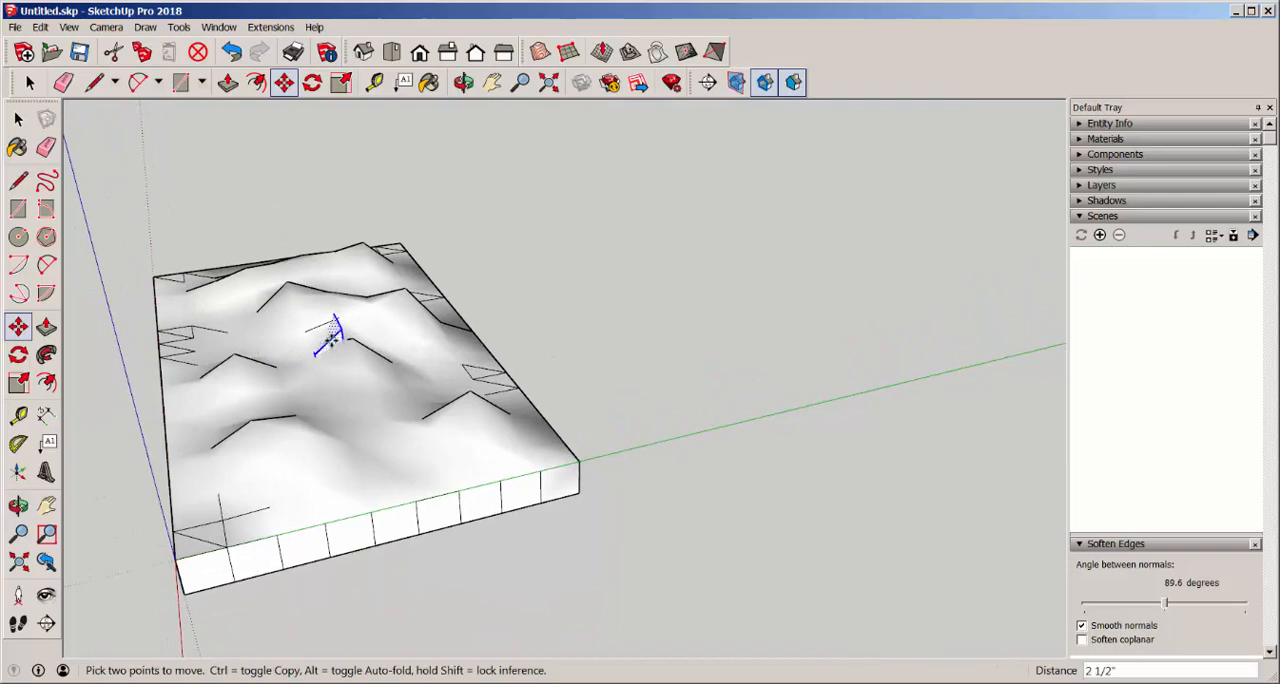
pyautogui.moveTo(330, 340); pyautogui.dragTo(310, 210)
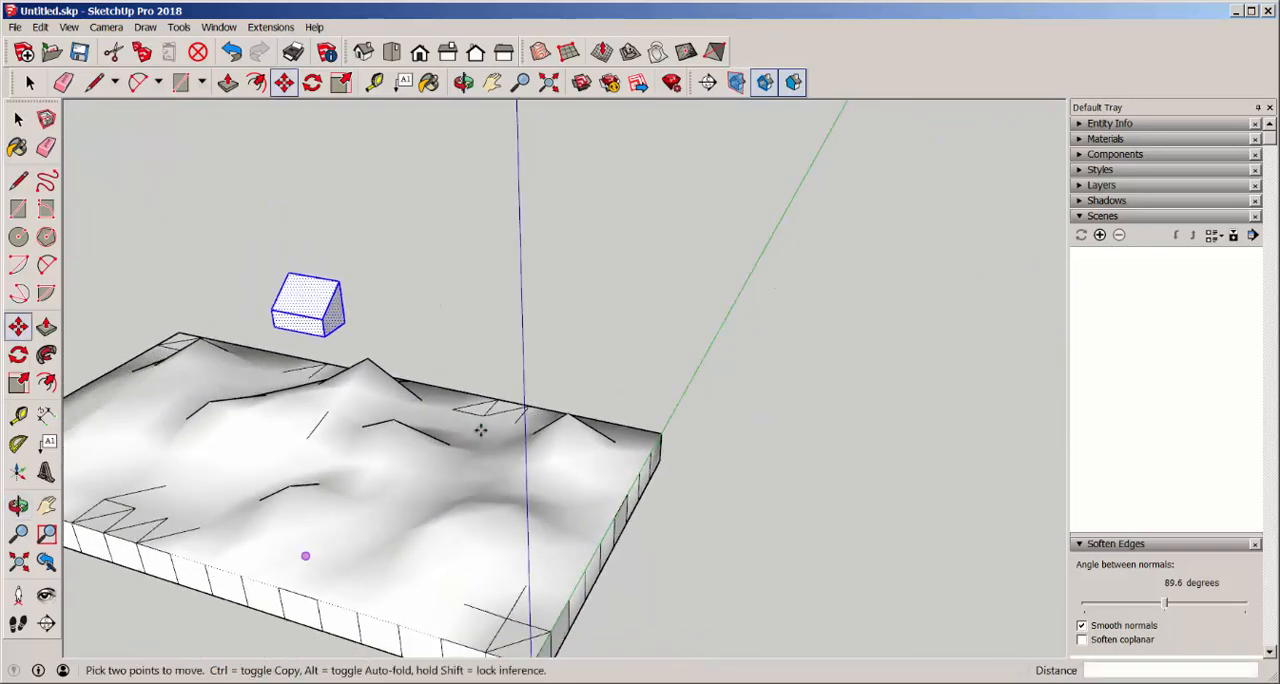
pyautogui.click(16, 120)
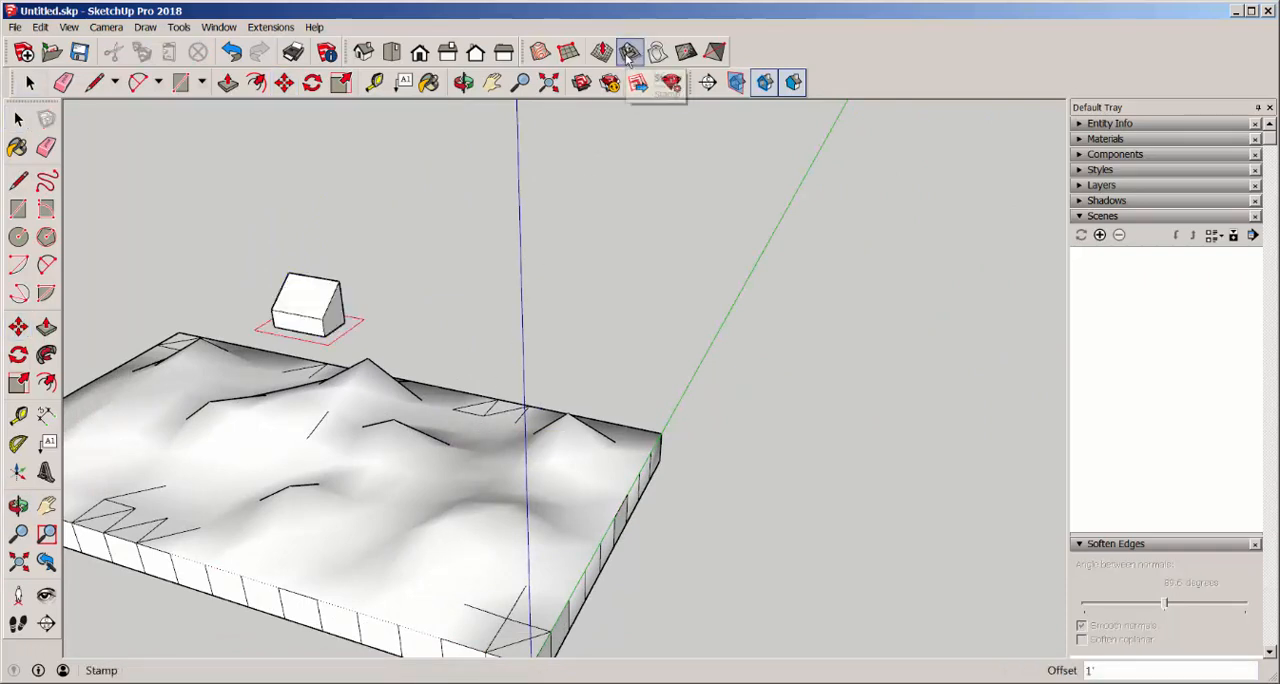
pyautogui.moveTo(628, 52)
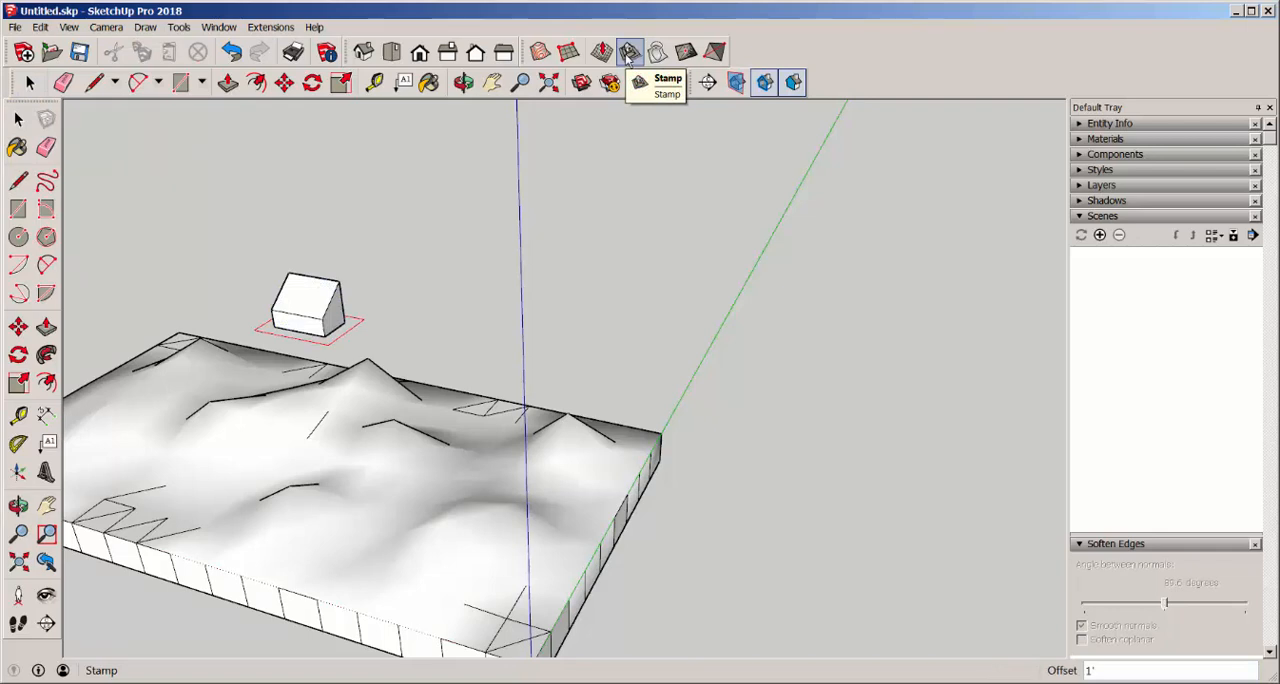
pyautogui.moveTo(622, 72)
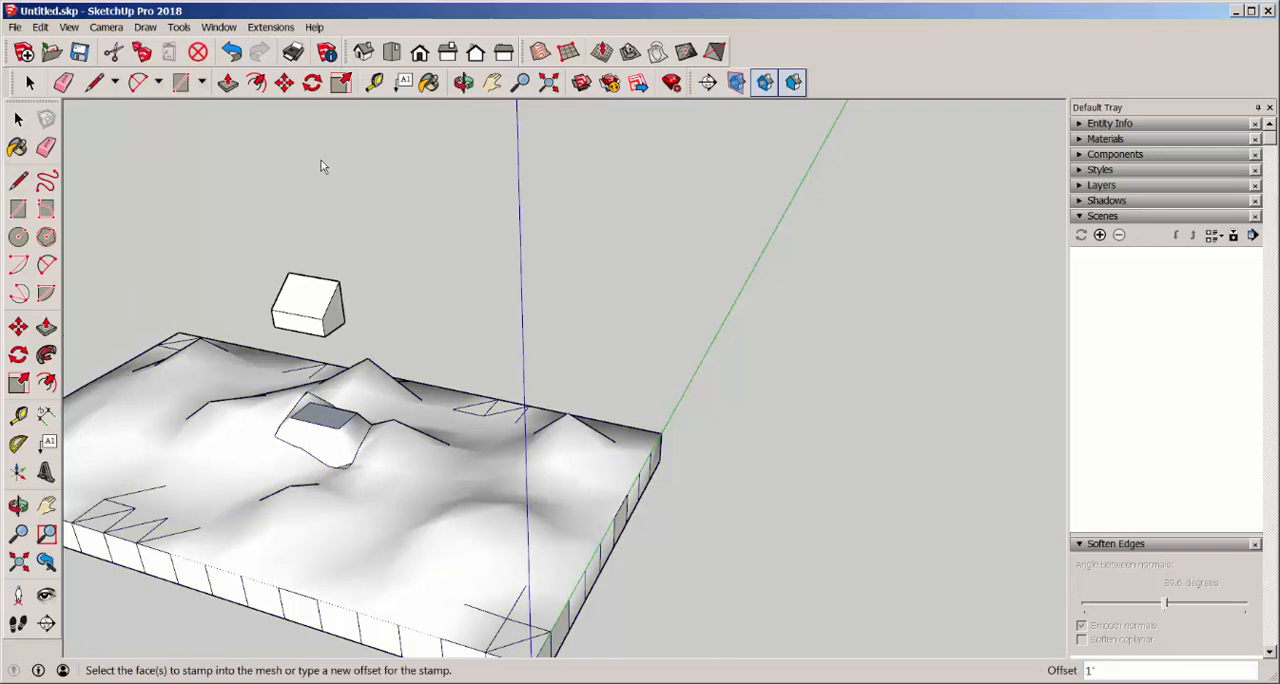
# Stamp a flat building pad into the terrain beneath the box.
pyautogui.click(16, 120)
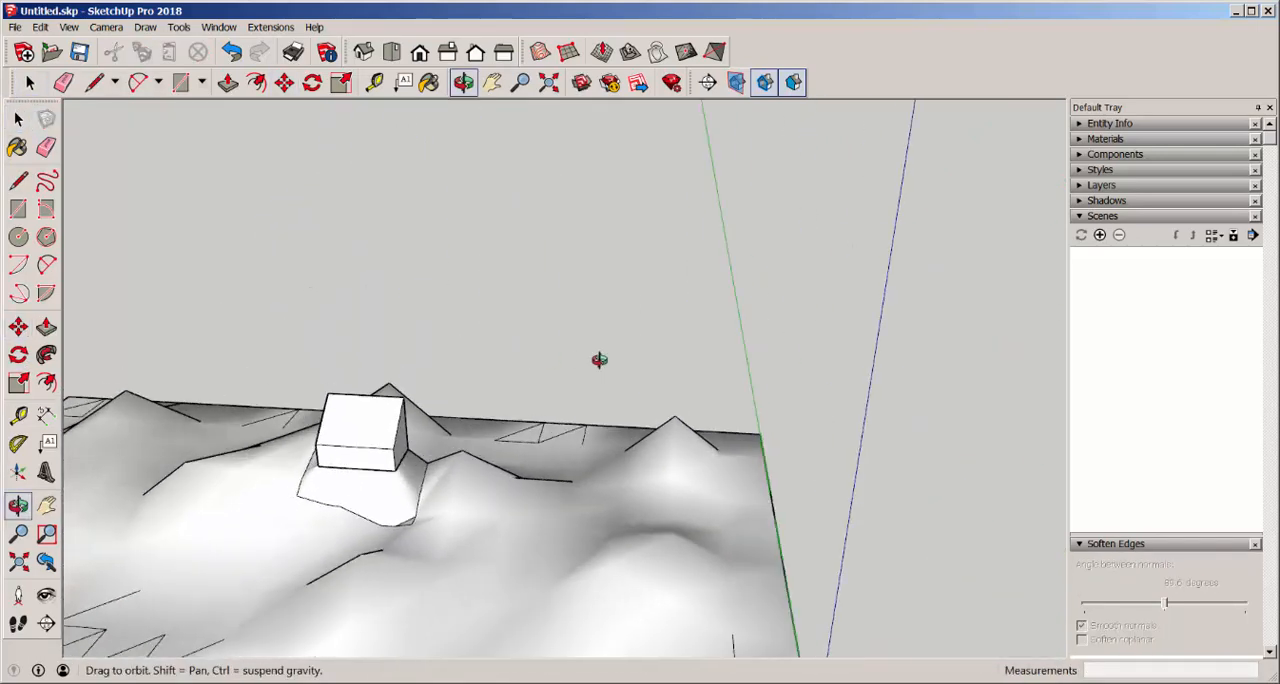
pyautogui.moveTo(600, 360); pyautogui.dragTo(540, 524)
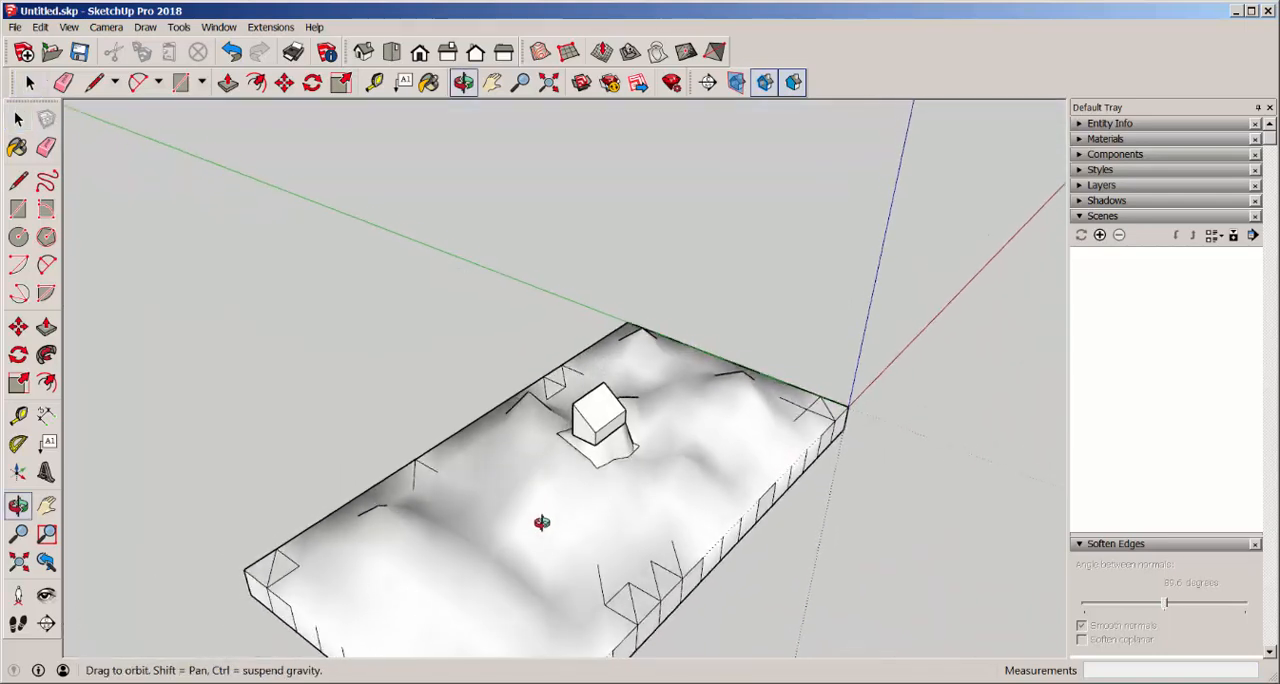
# Draw a rectangle covering the terrain footprint from its corner.
pyautogui.moveTo(540, 522); pyautogui.dragTo(478, 460)
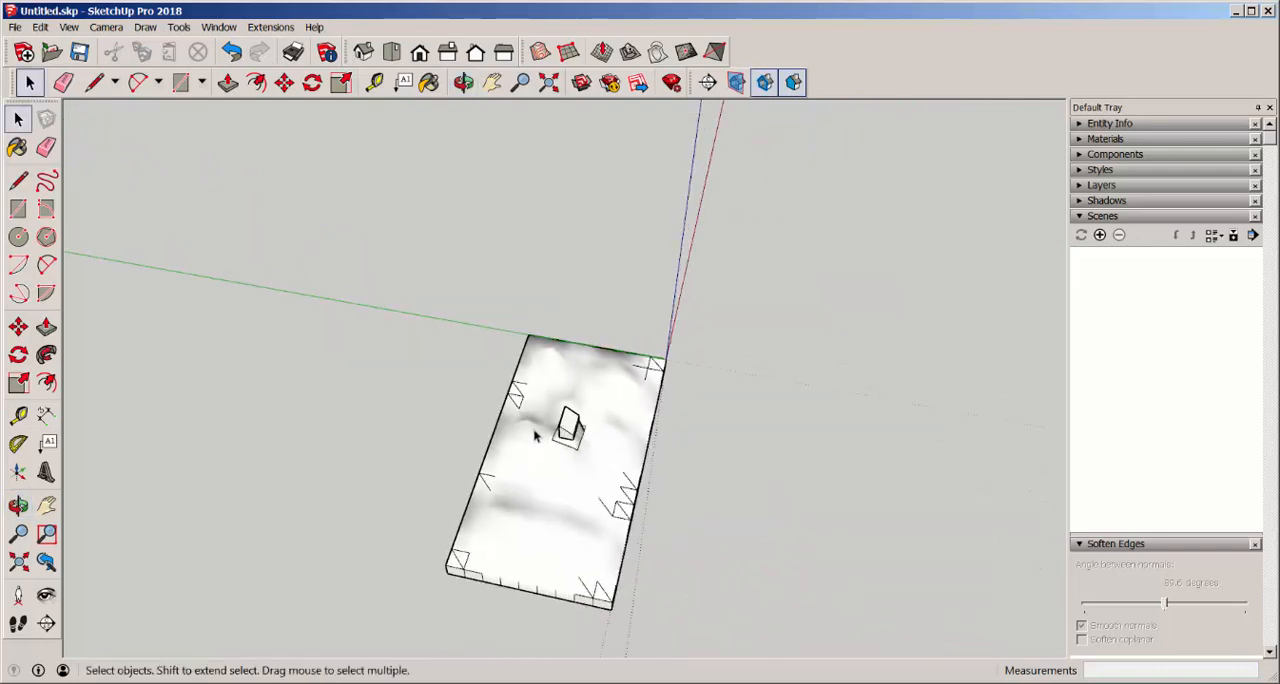
pyautogui.moveTo(564, 440)
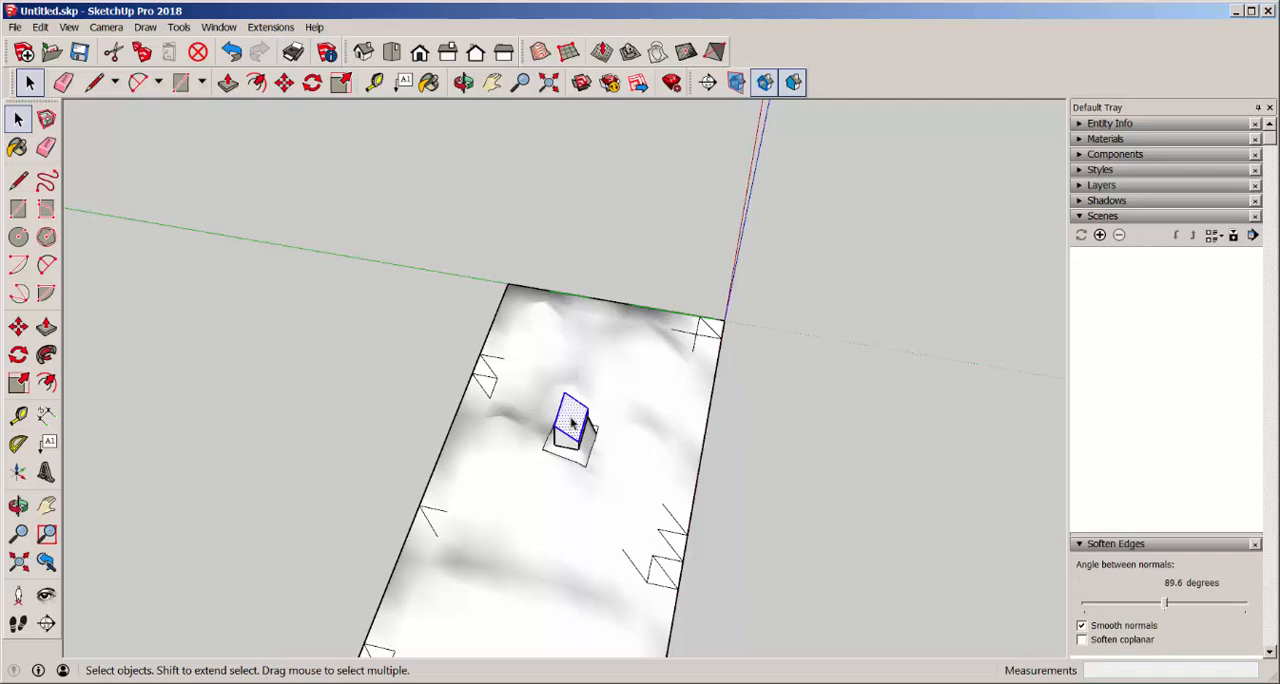
pyautogui.rightClick(572, 424)
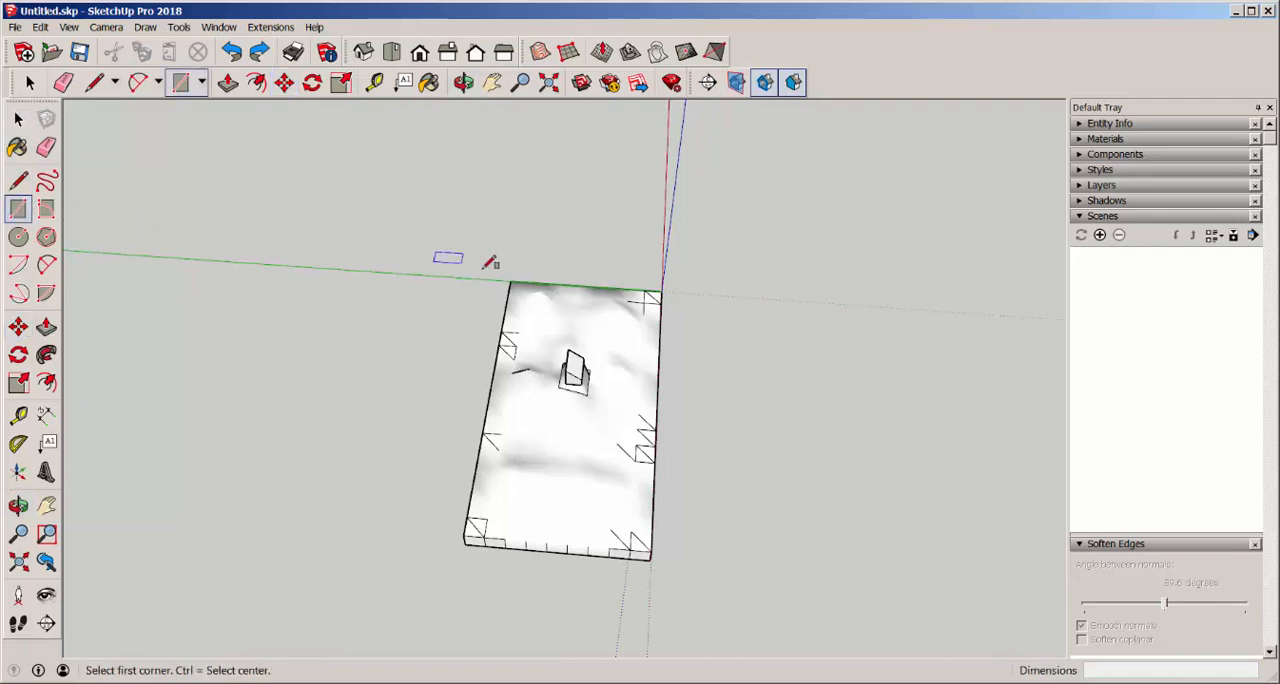
pyautogui.click(508, 244)
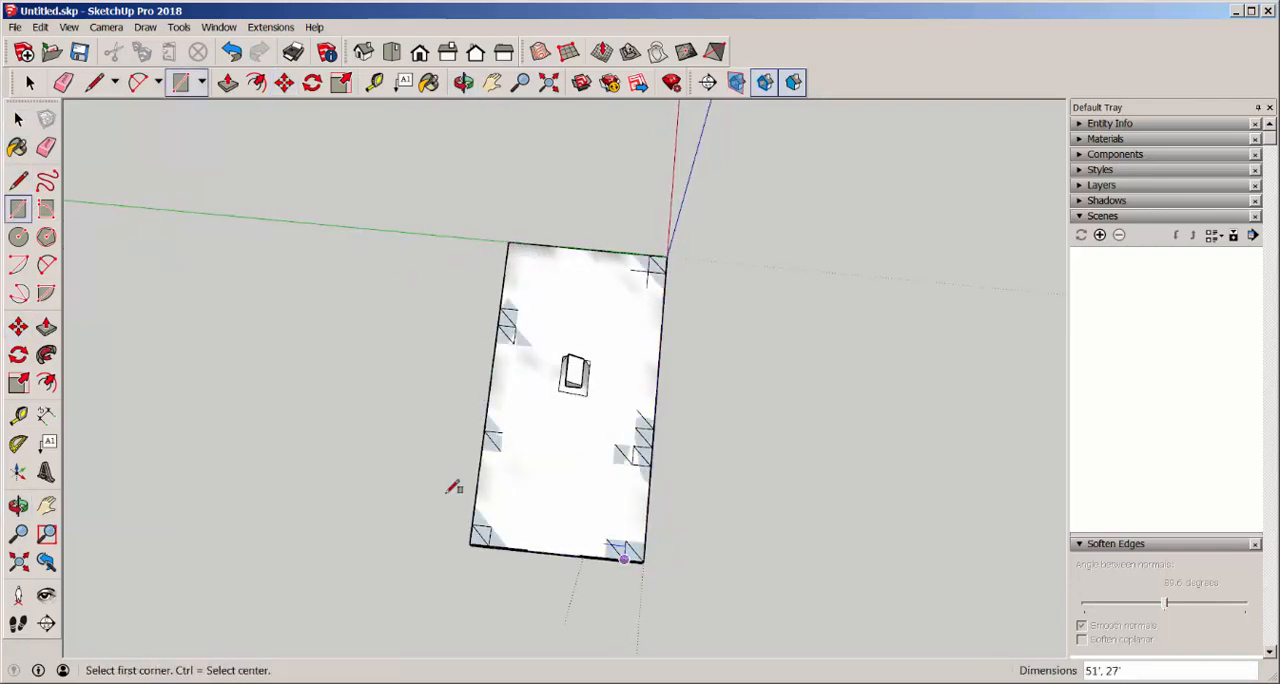
pyautogui.click(18, 354)
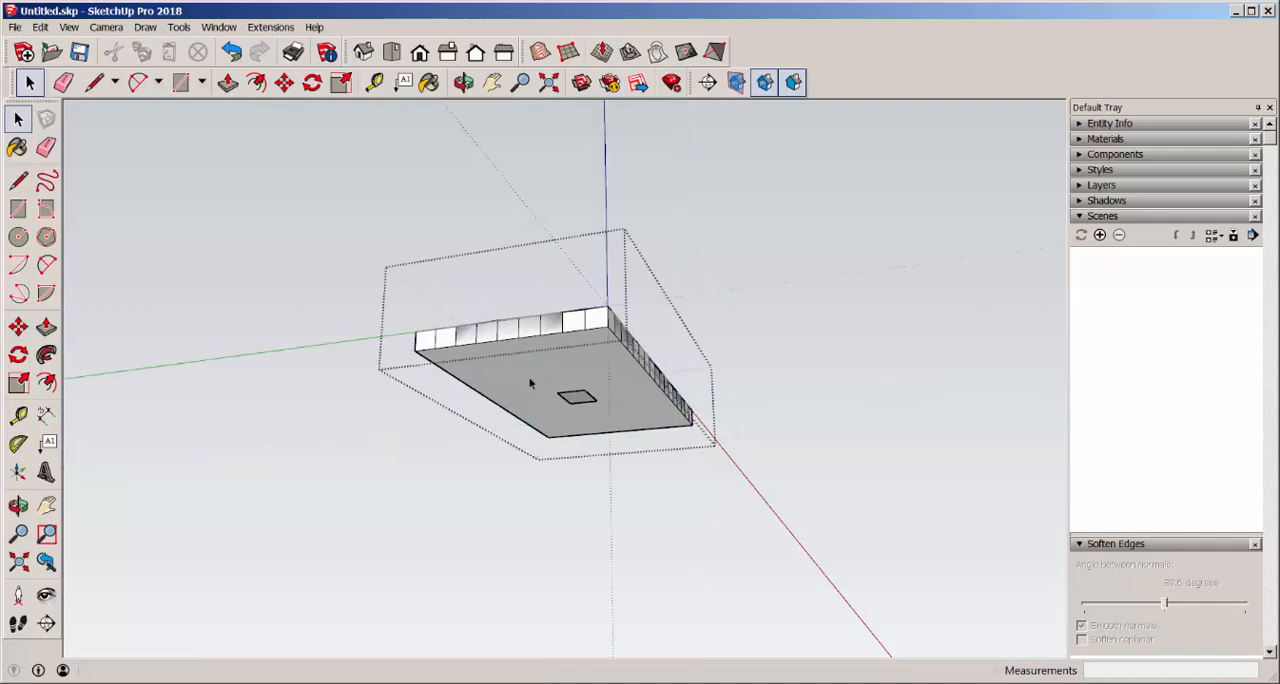
# Move the rectangle face and the box up to float above the mesh.
pyautogui.click(530, 384)
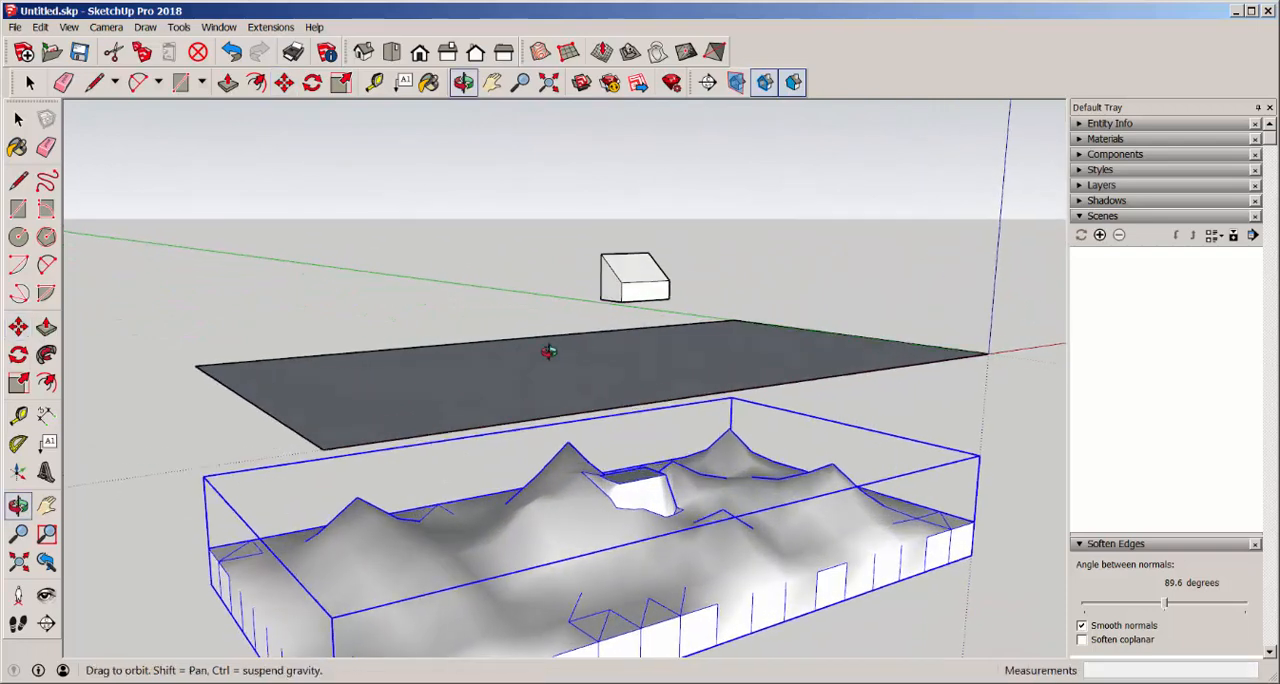
pyautogui.click(16, 120)
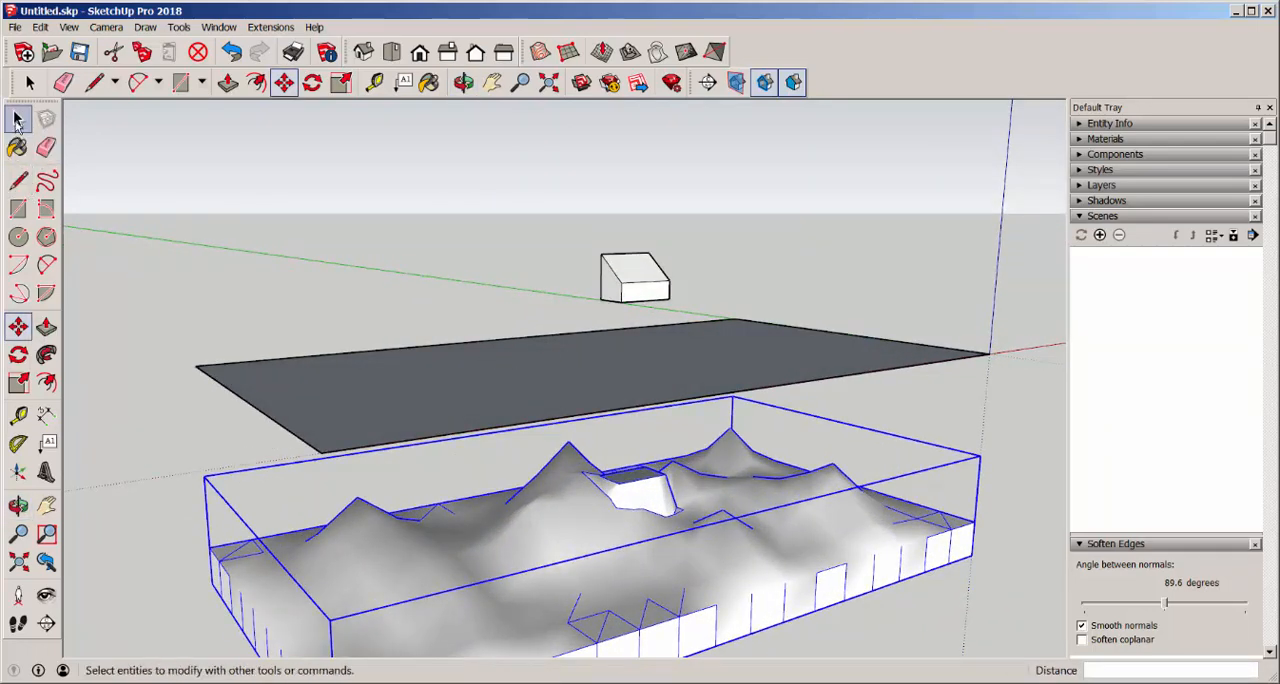
pyautogui.click(18, 328)
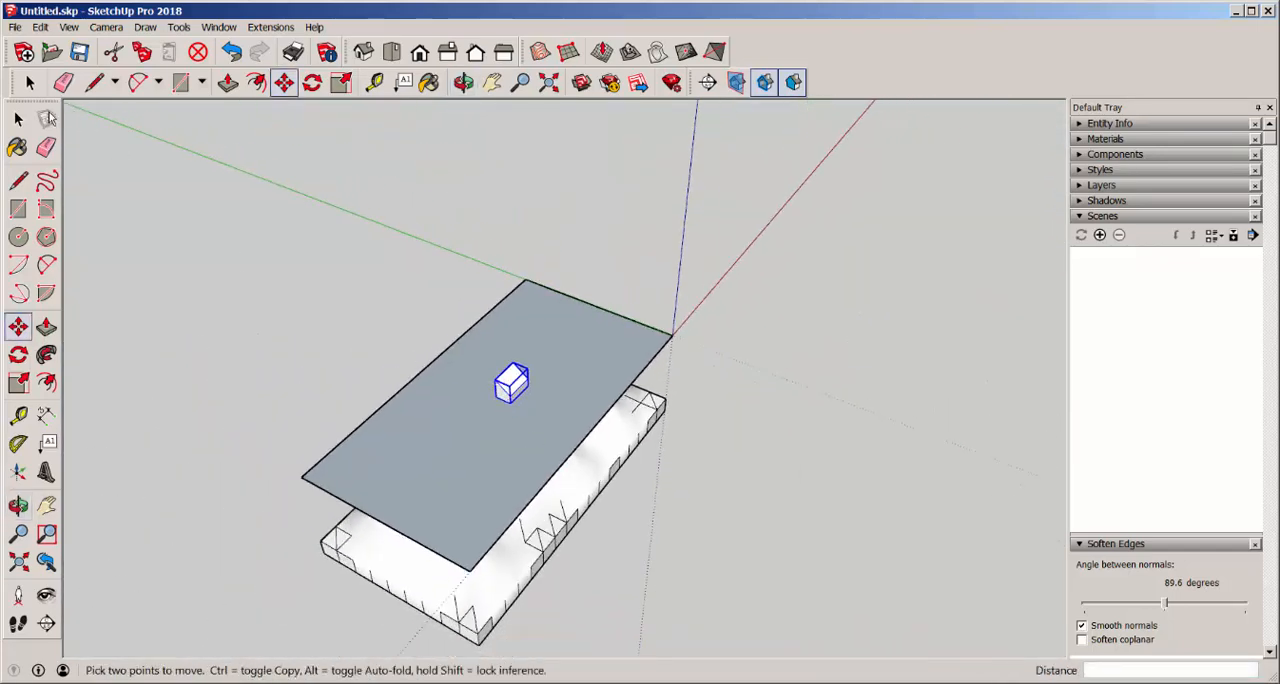
# Draw a freehand road curve on the floating face leading from the box.
pyautogui.click(48, 416)
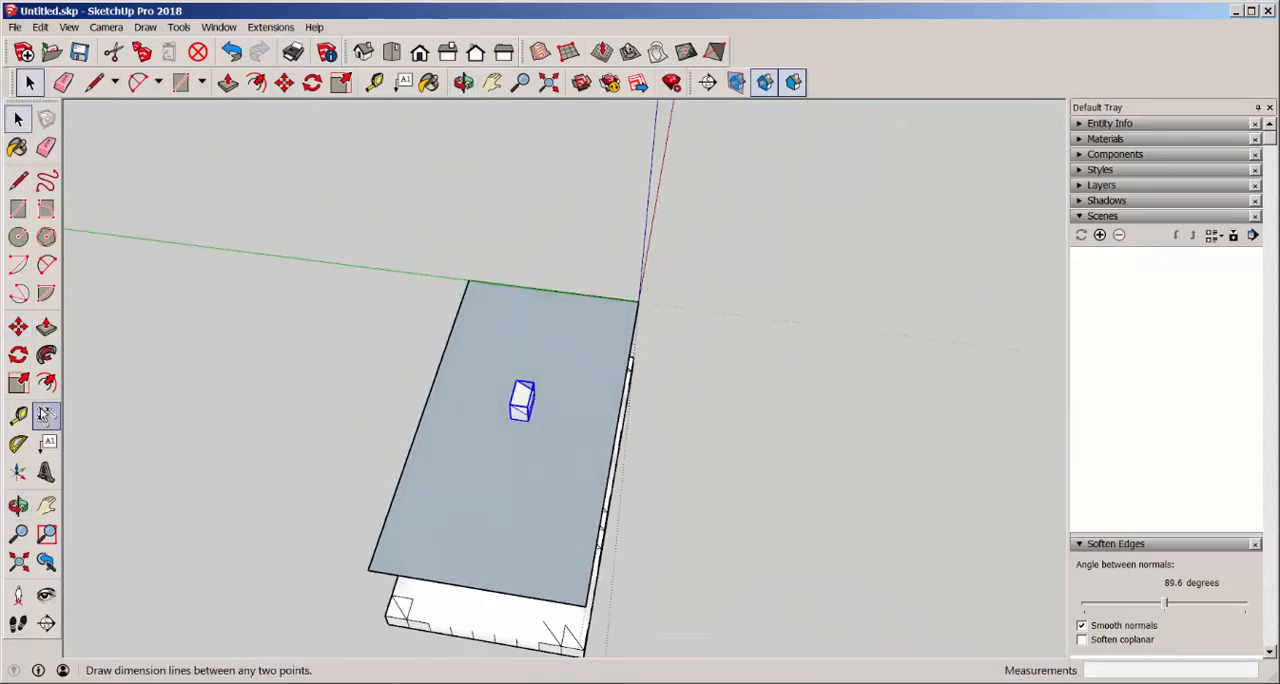
pyautogui.click(48, 292)
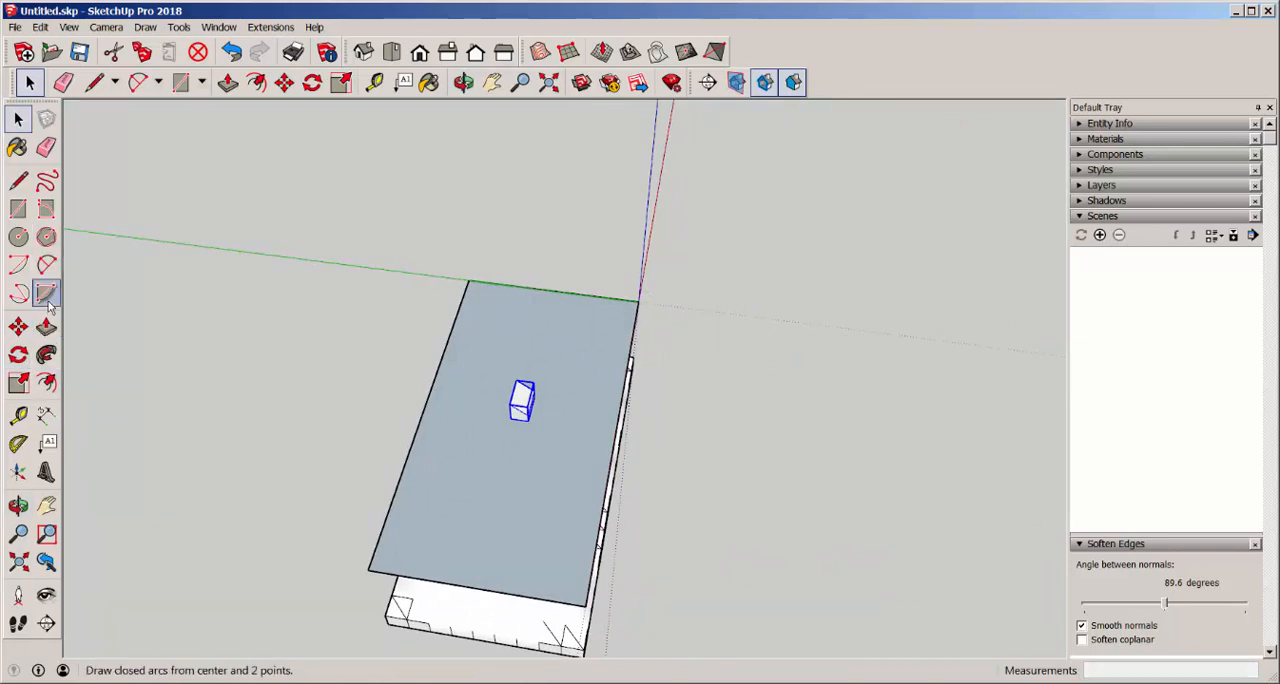
pyautogui.click(46, 180)
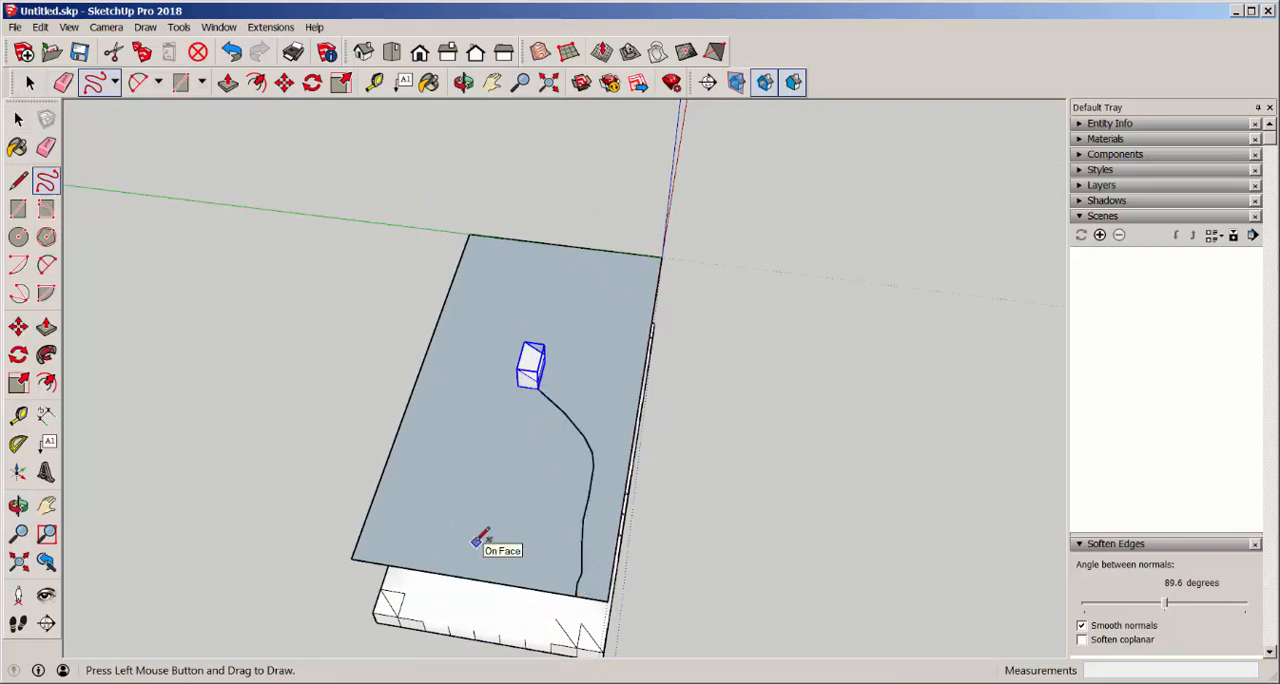
pyautogui.click(16, 120)
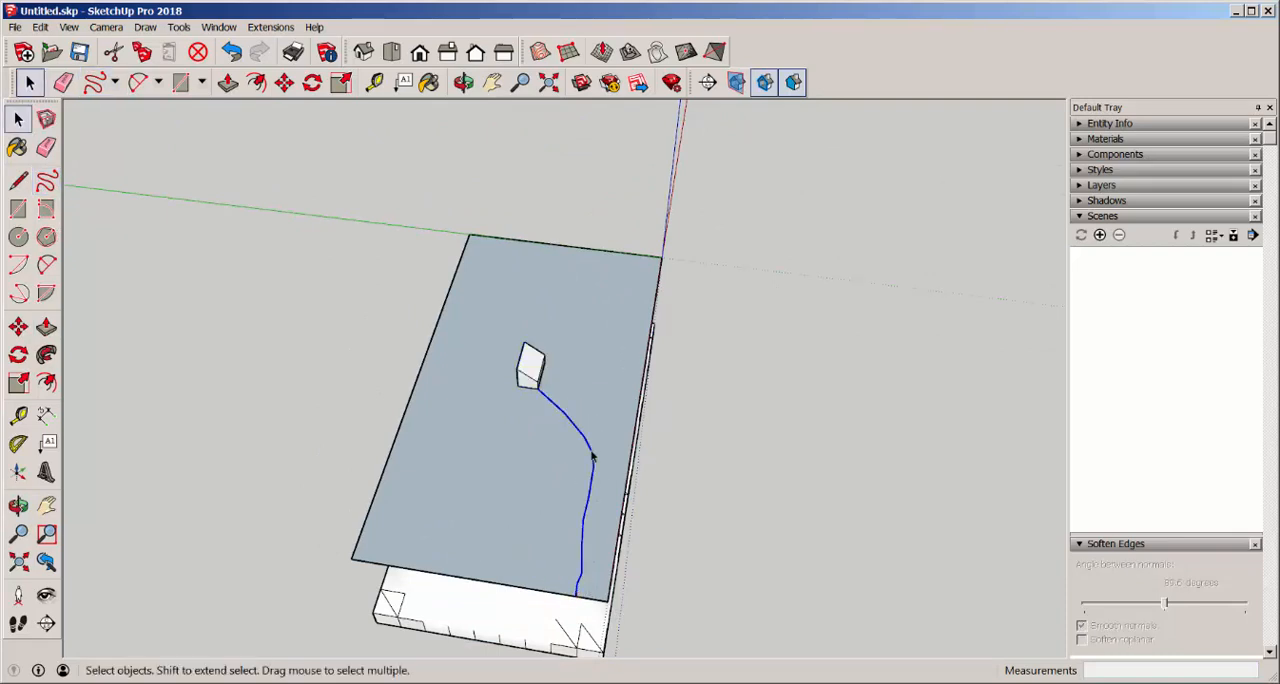
# Offset the curve into a road strip and erase the surrounding face.
pyautogui.click(48, 384)
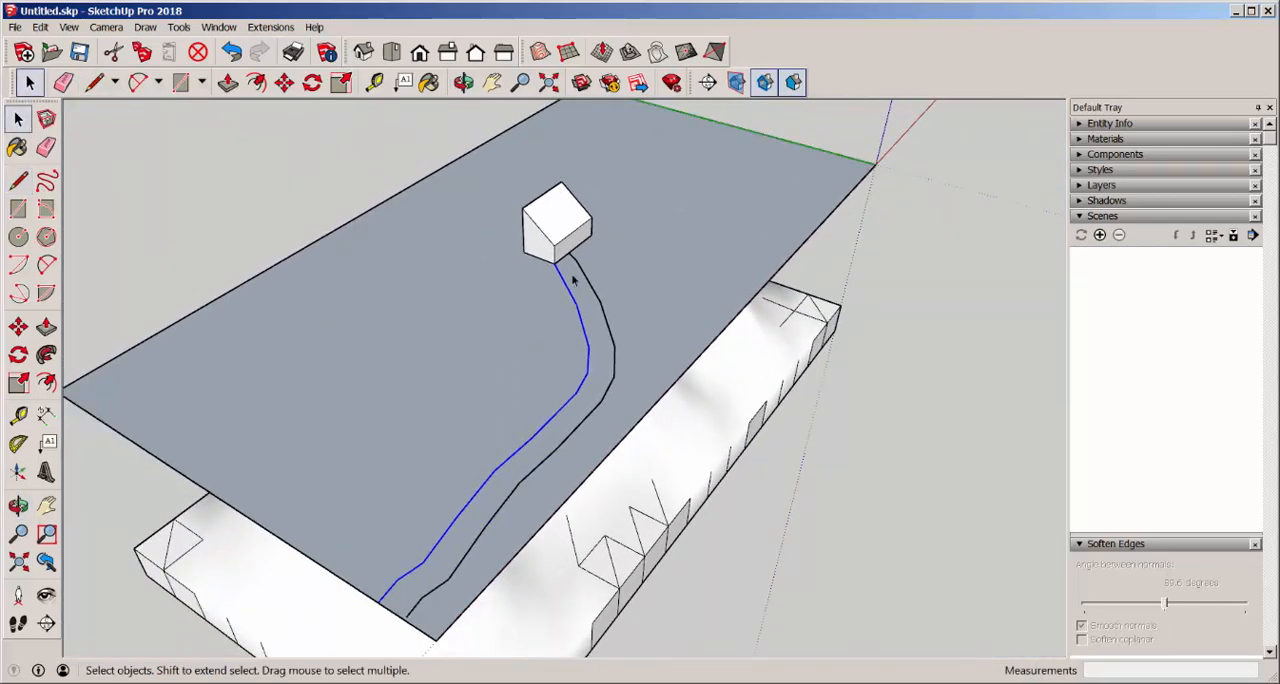
pyautogui.click(46, 148)
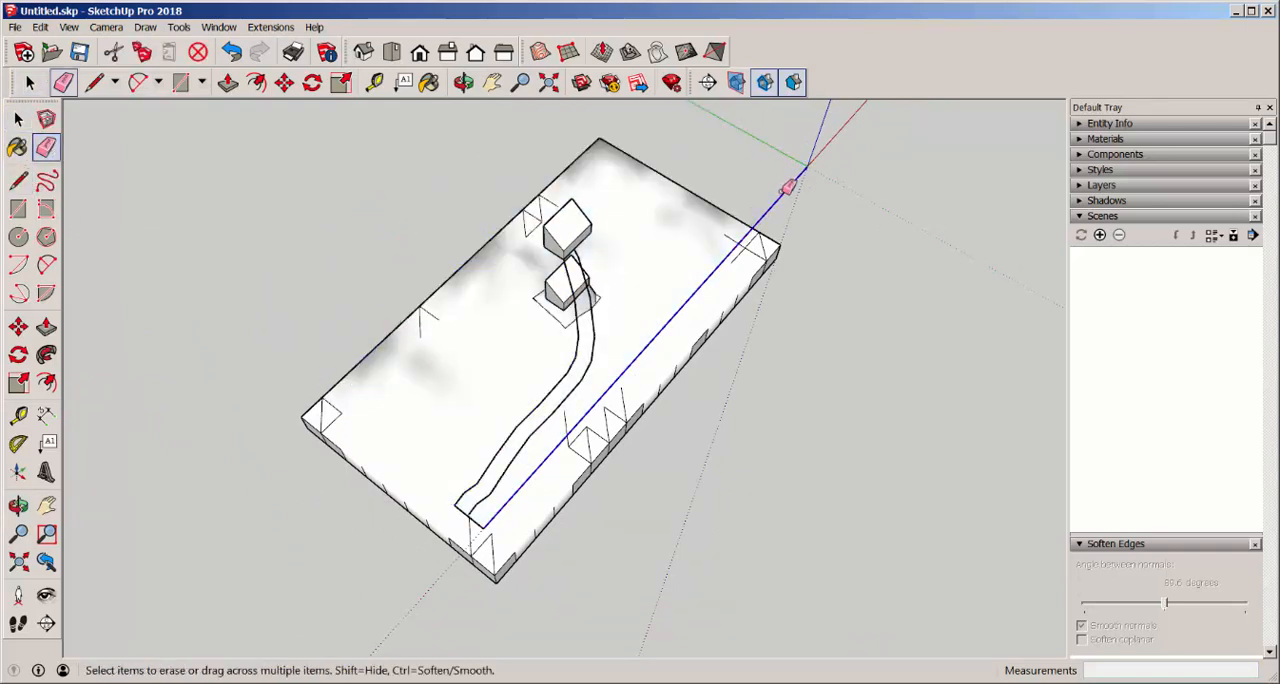
pyautogui.scroll(3)
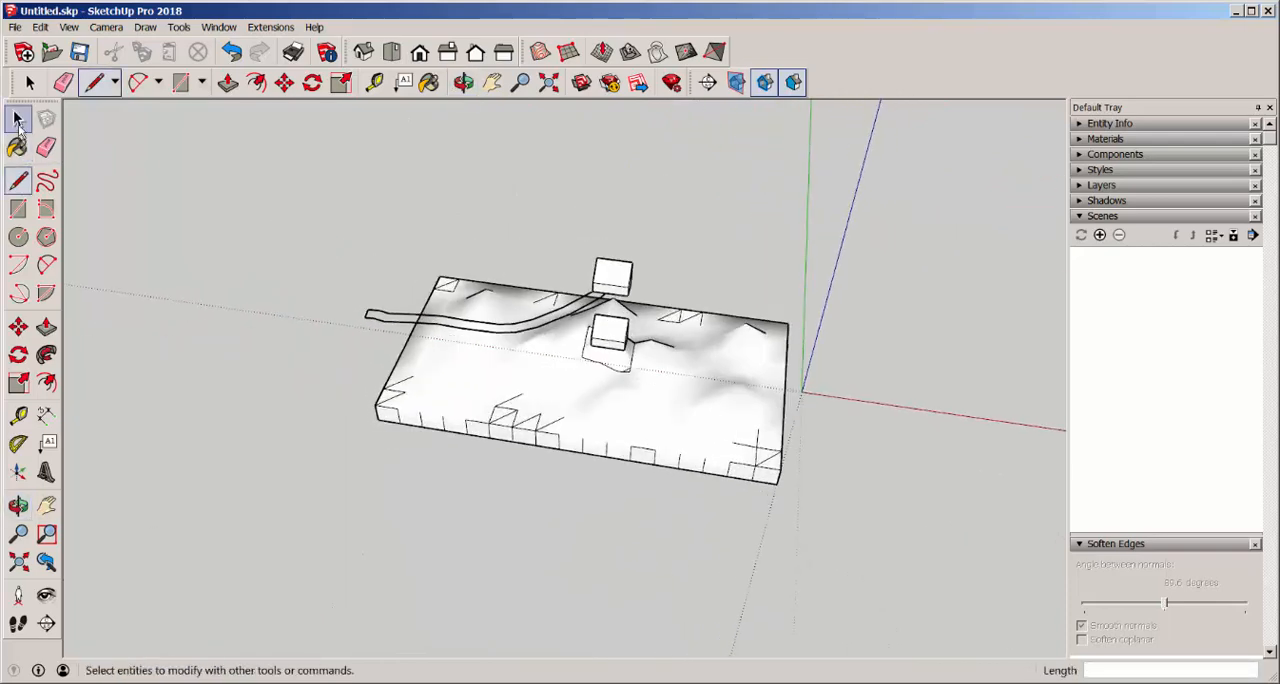
pyautogui.click(18, 118)
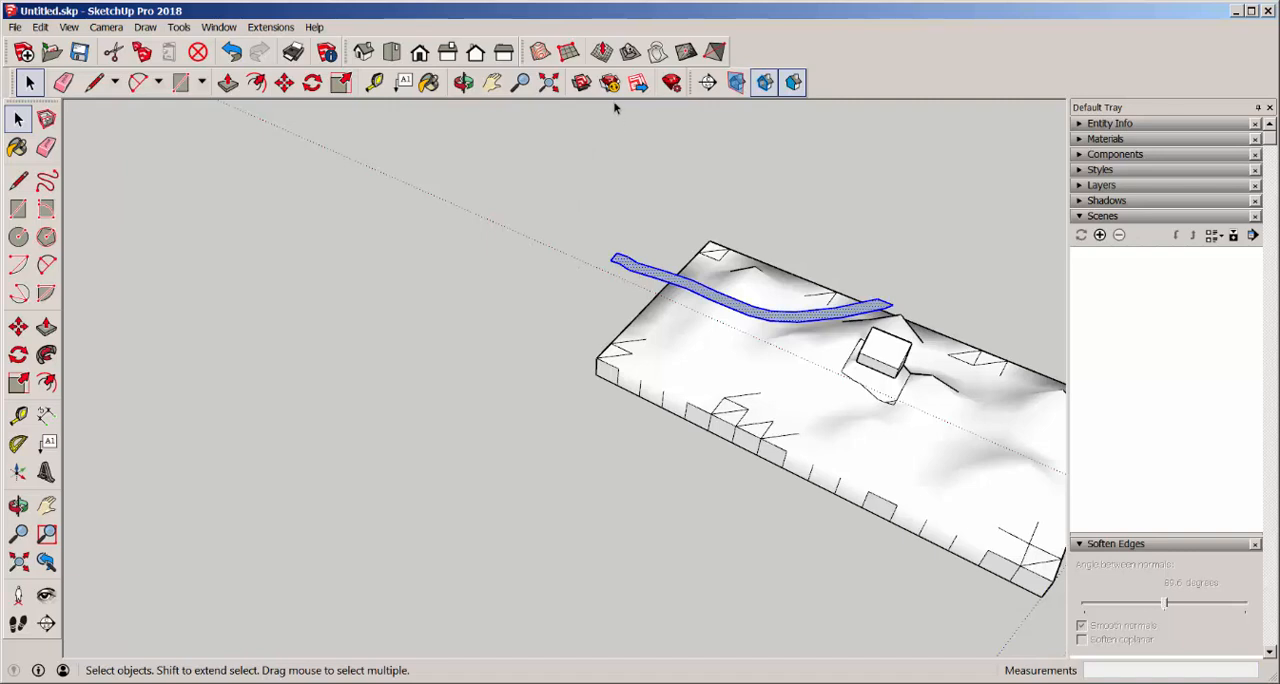
# Drape the selected road outline onto the terrain mesh below.
pyautogui.click(656, 52)
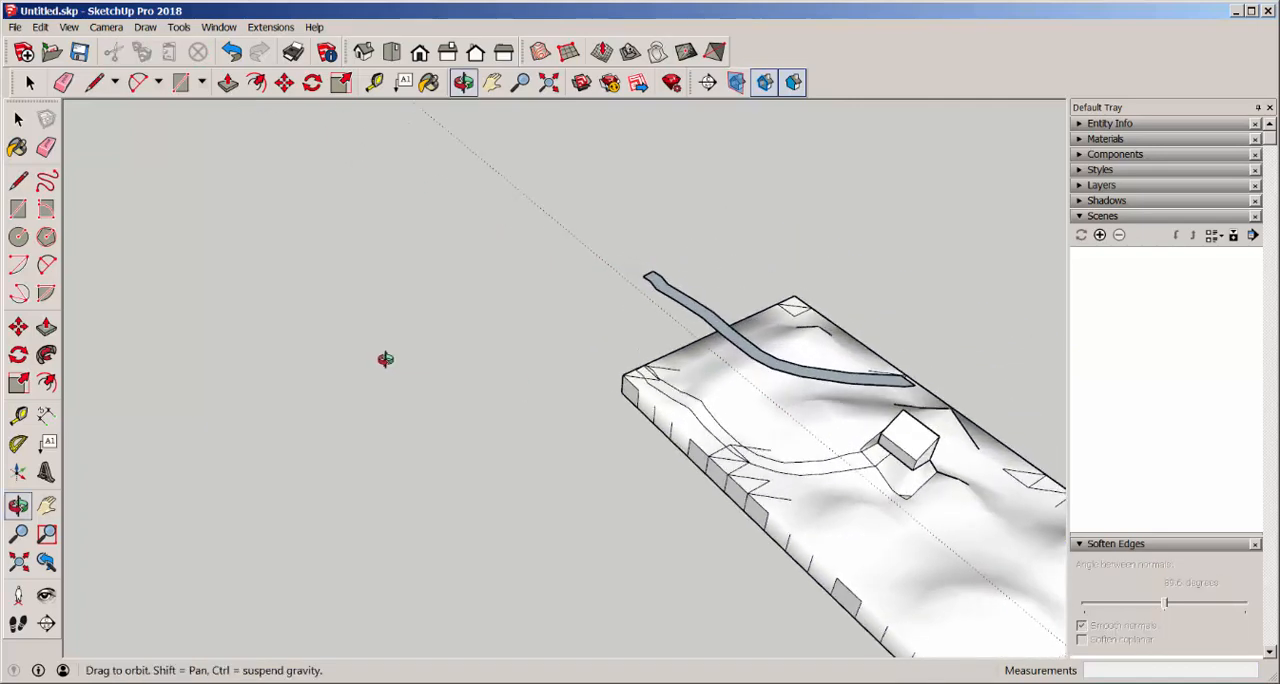
pyautogui.moveTo(386, 360); pyautogui.dragTo(708, 348)
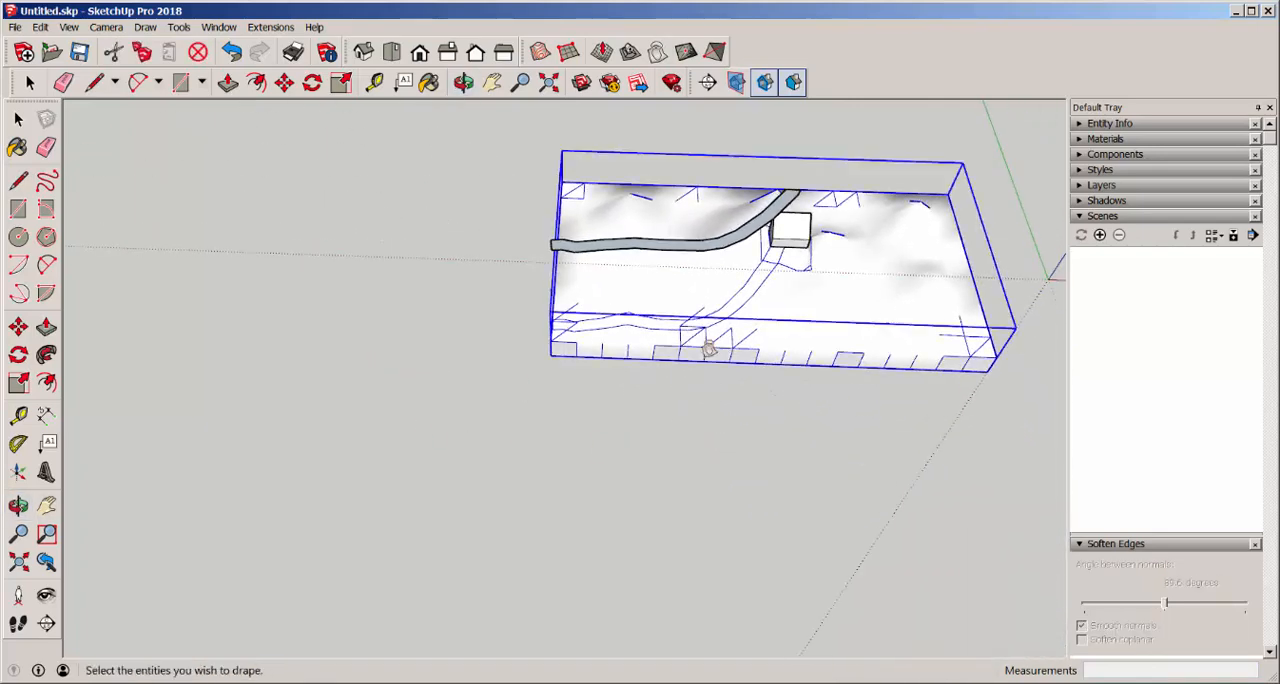